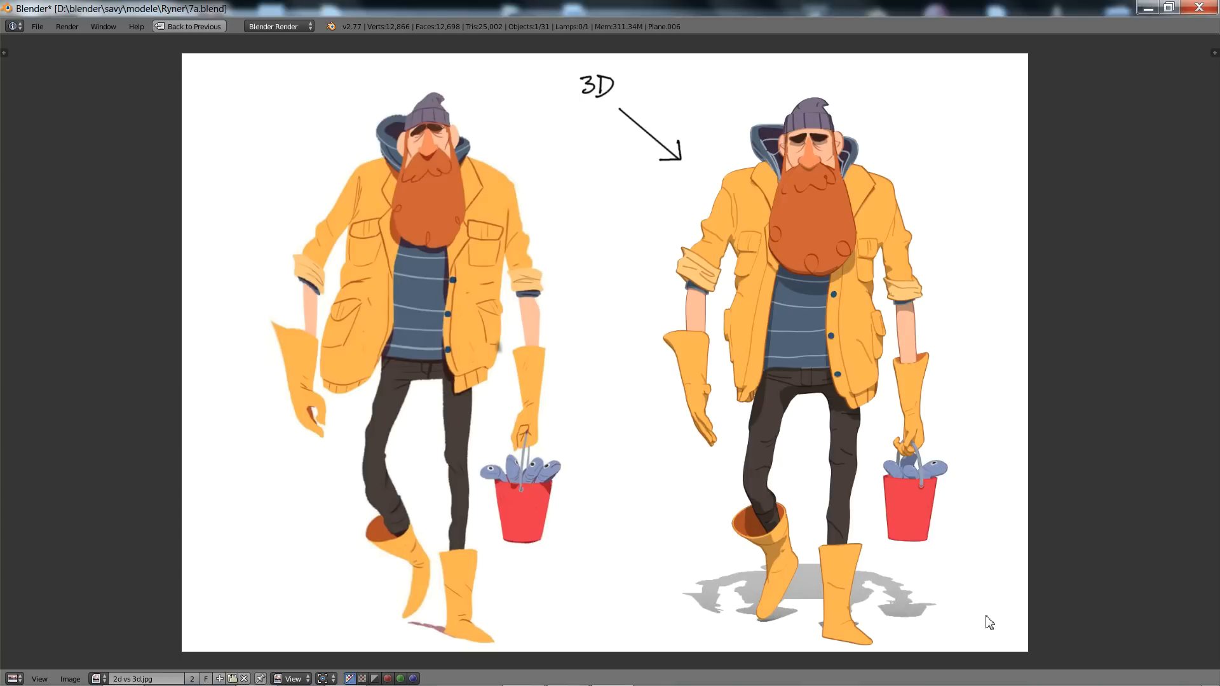
pyautogui.moveTo(435, 330)
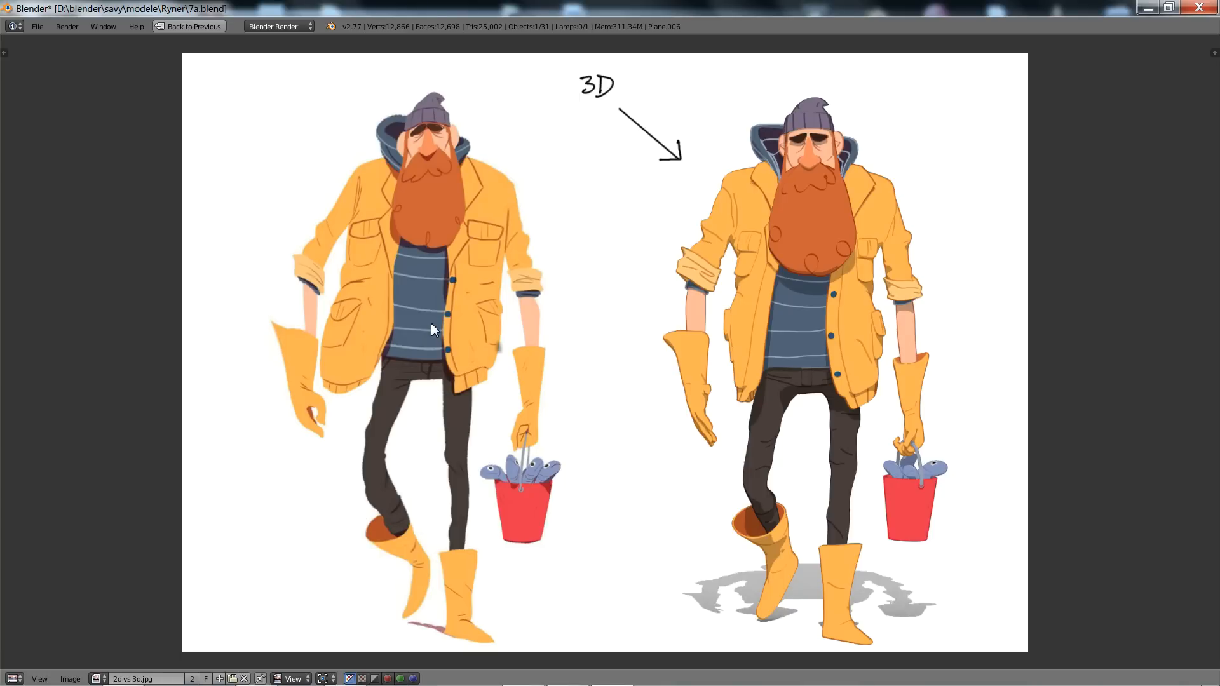
pyautogui.moveTo(1052, 595)
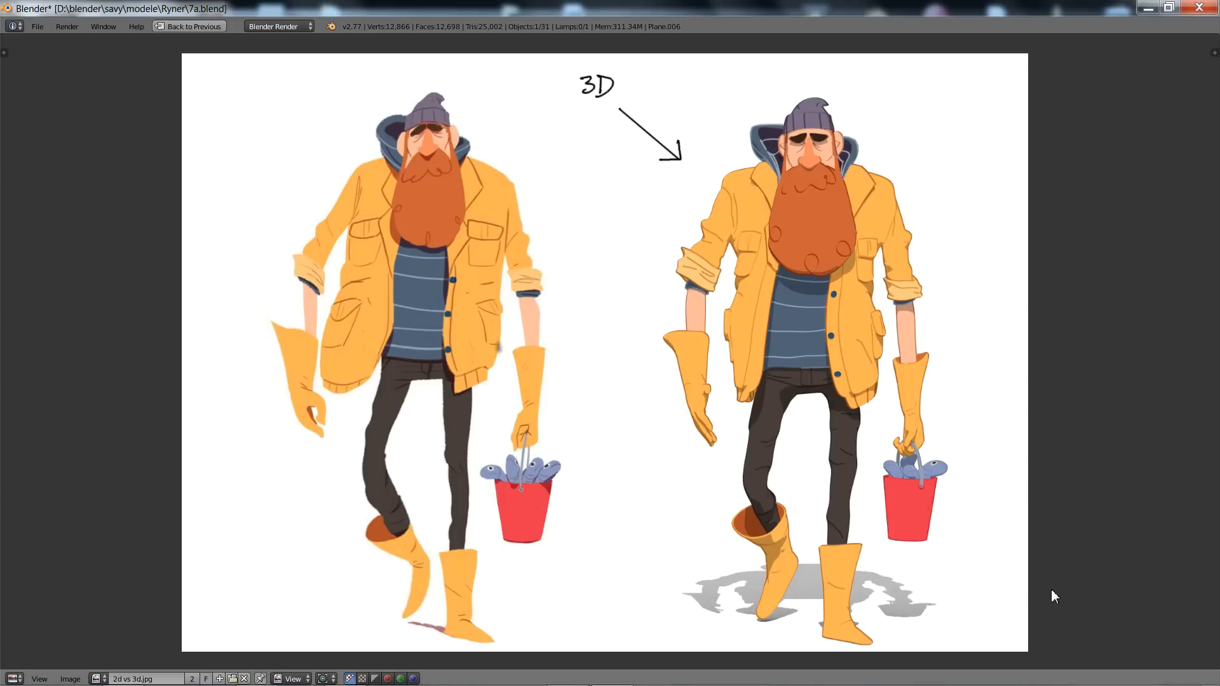
pyautogui.moveTo(1003, 528)
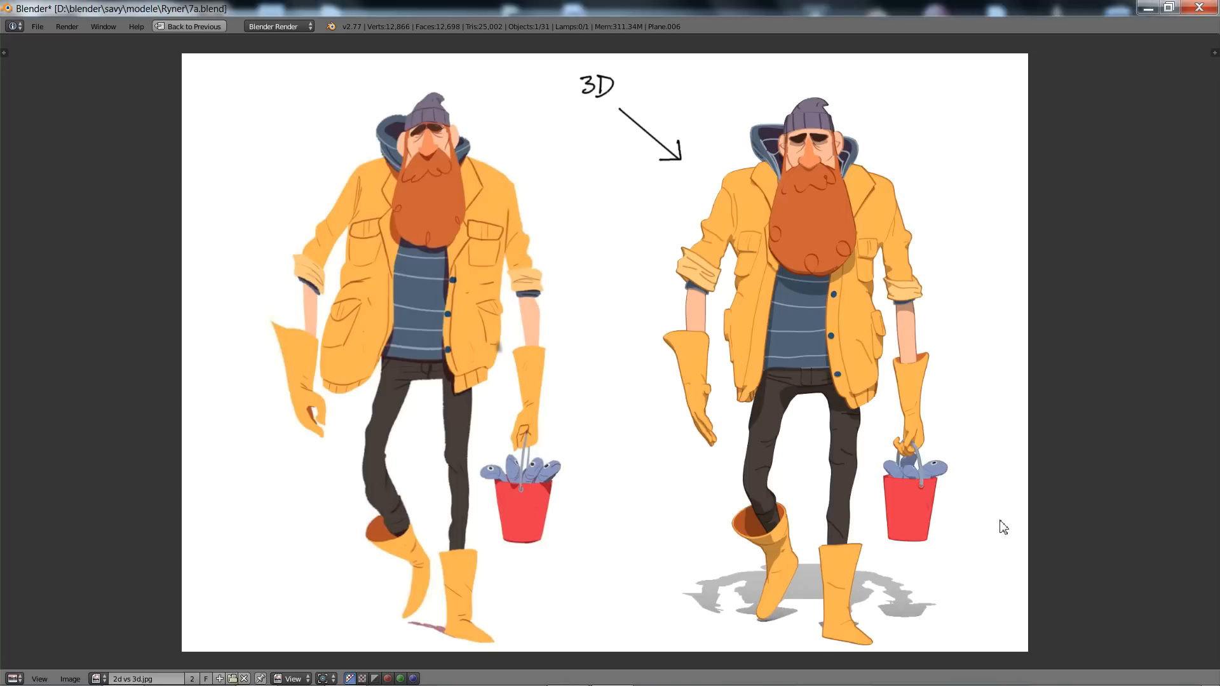
pyautogui.moveTo(1094, 590)
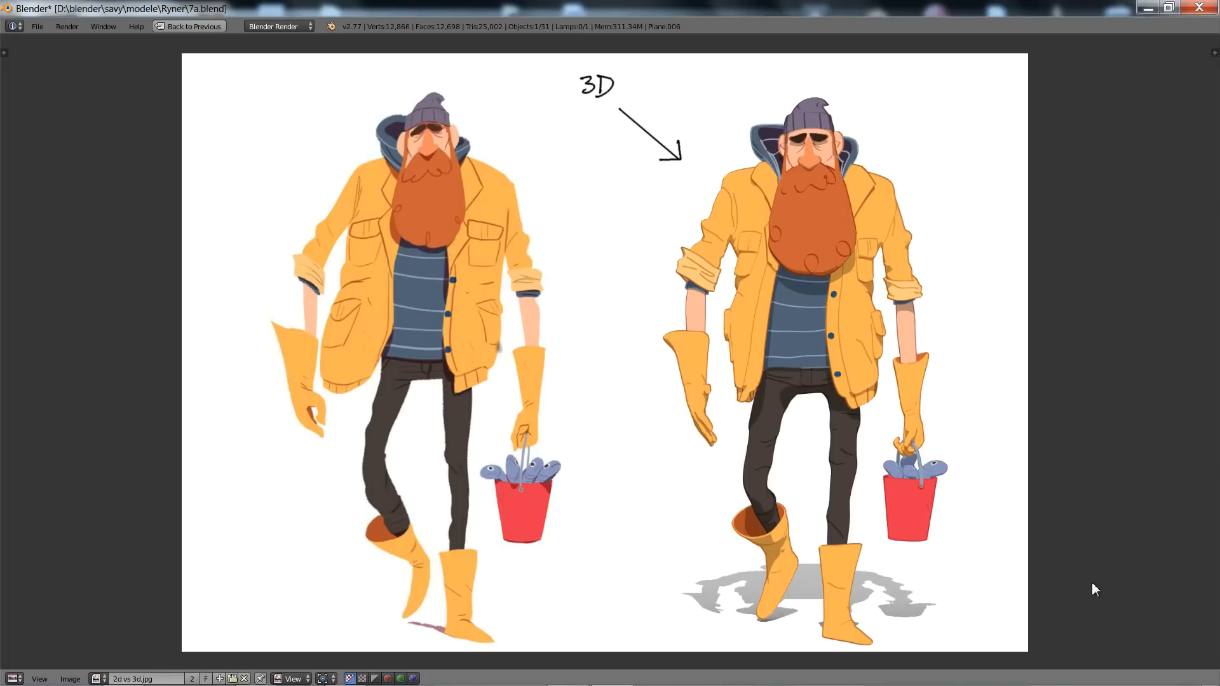
pyautogui.moveTo(879, 560)
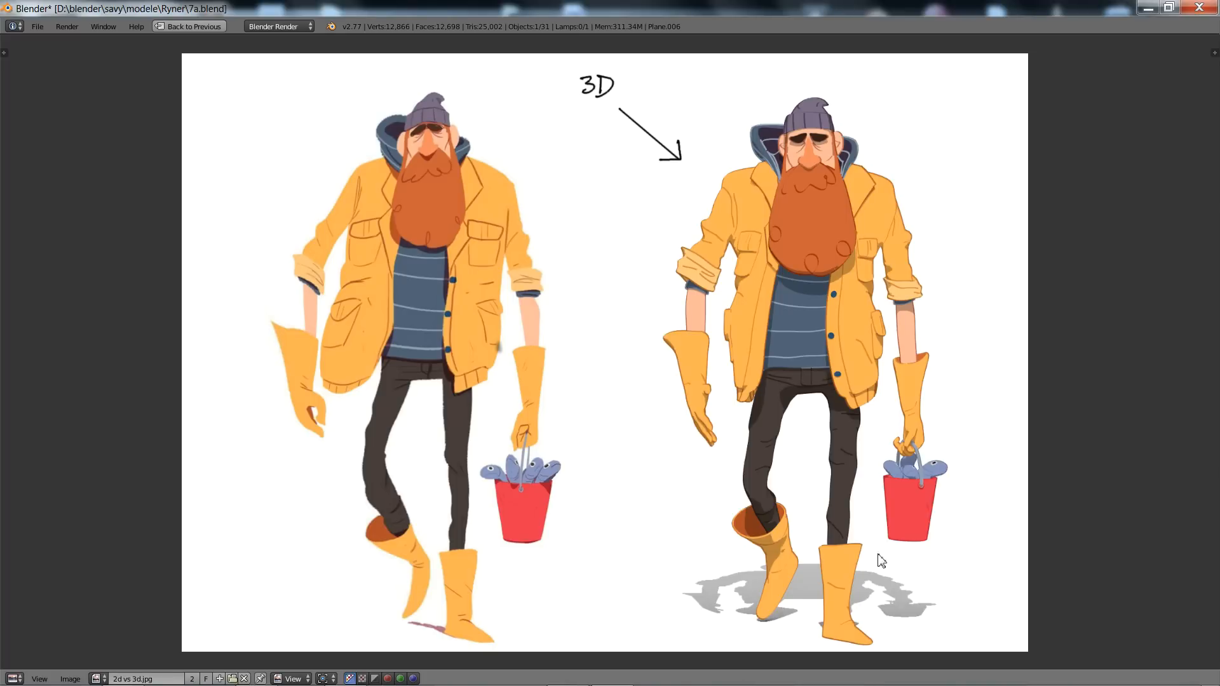
pyautogui.moveTo(519, 417)
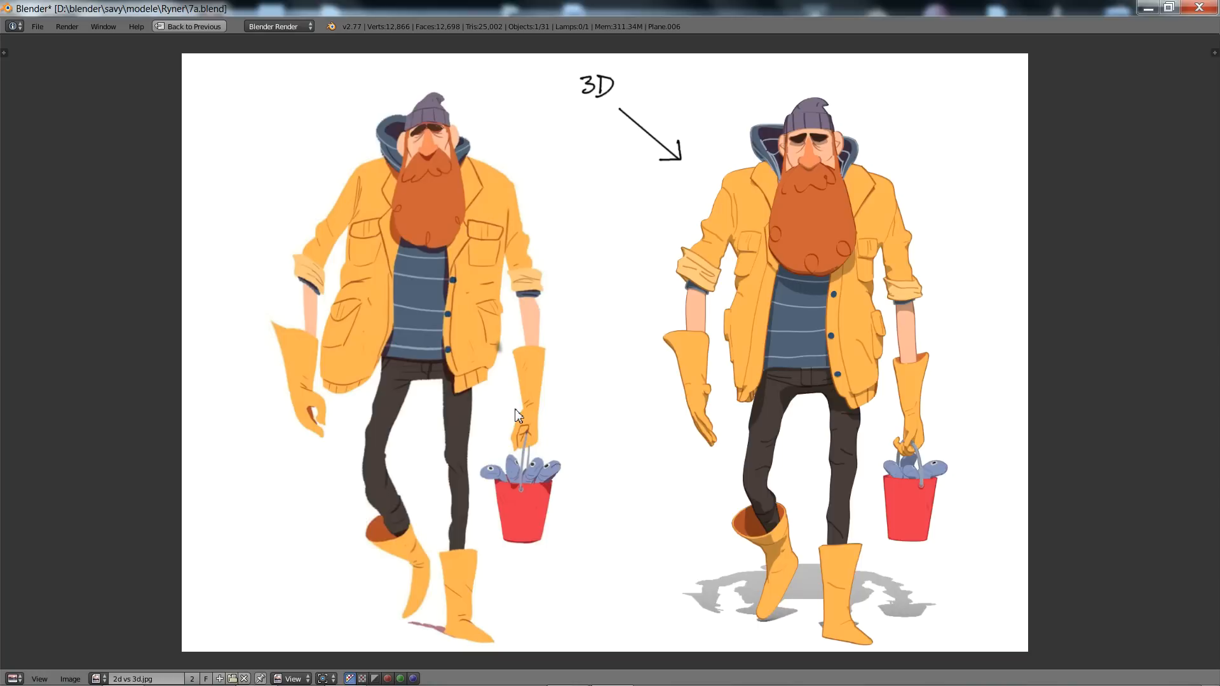
pyautogui.moveTo(523, 425)
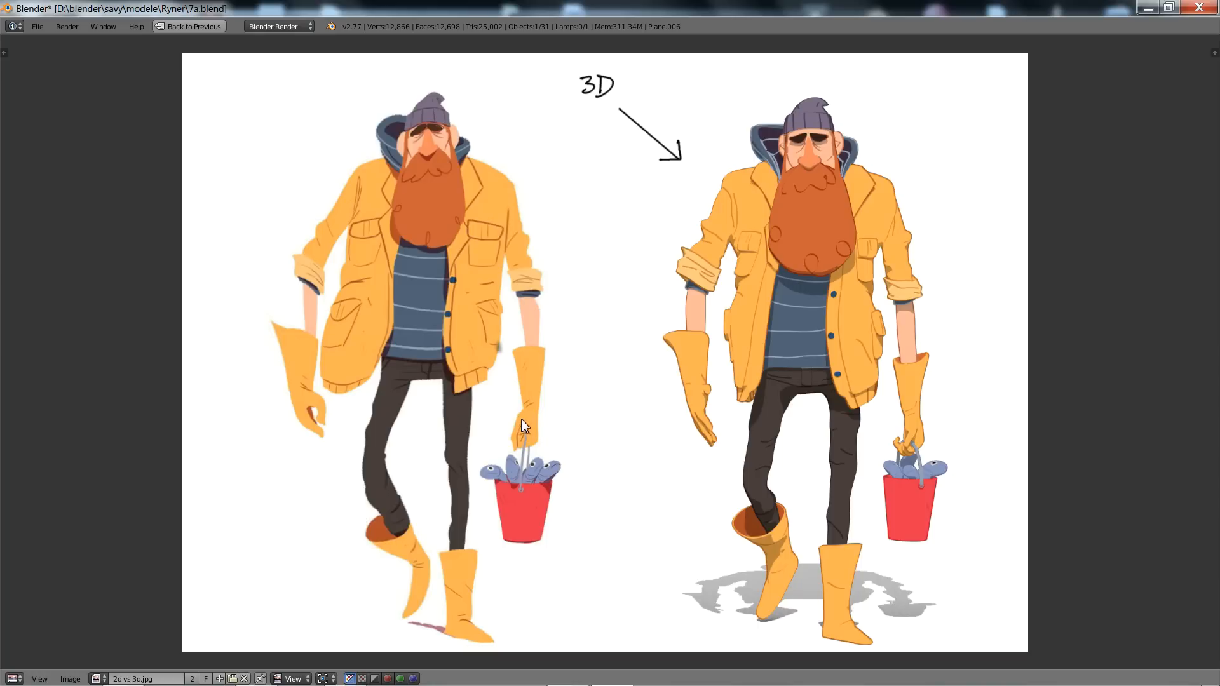
pyautogui.moveTo(520, 418)
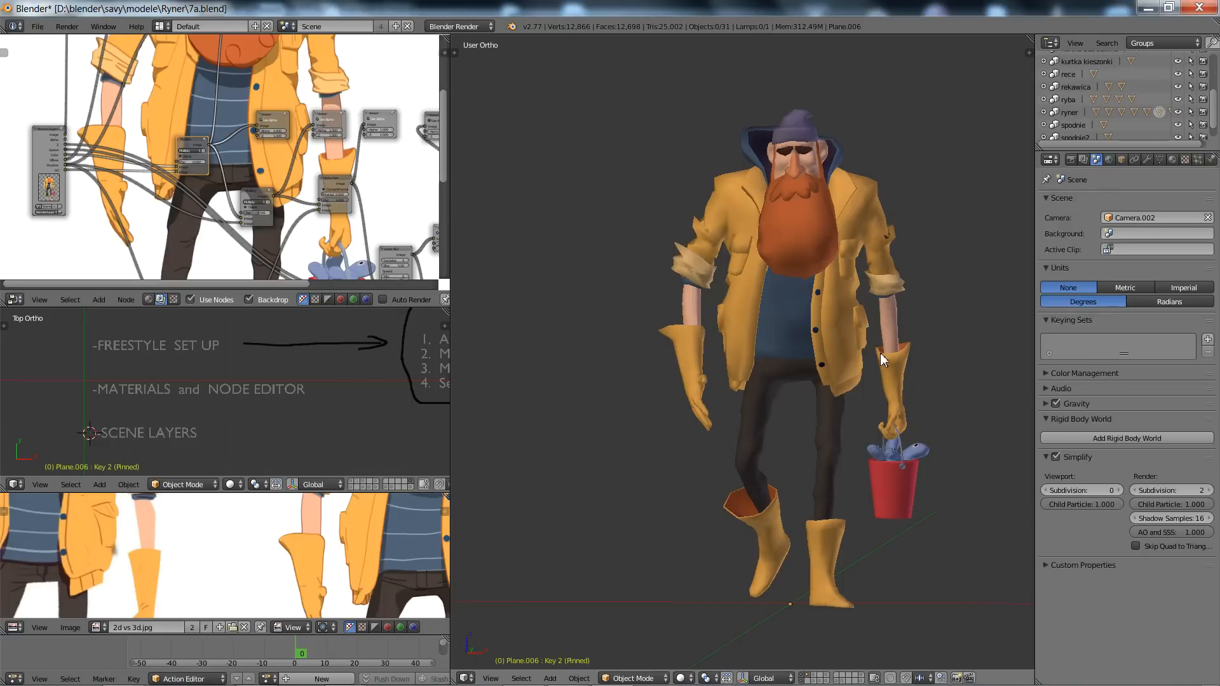
pyautogui.moveTo(226, 403)
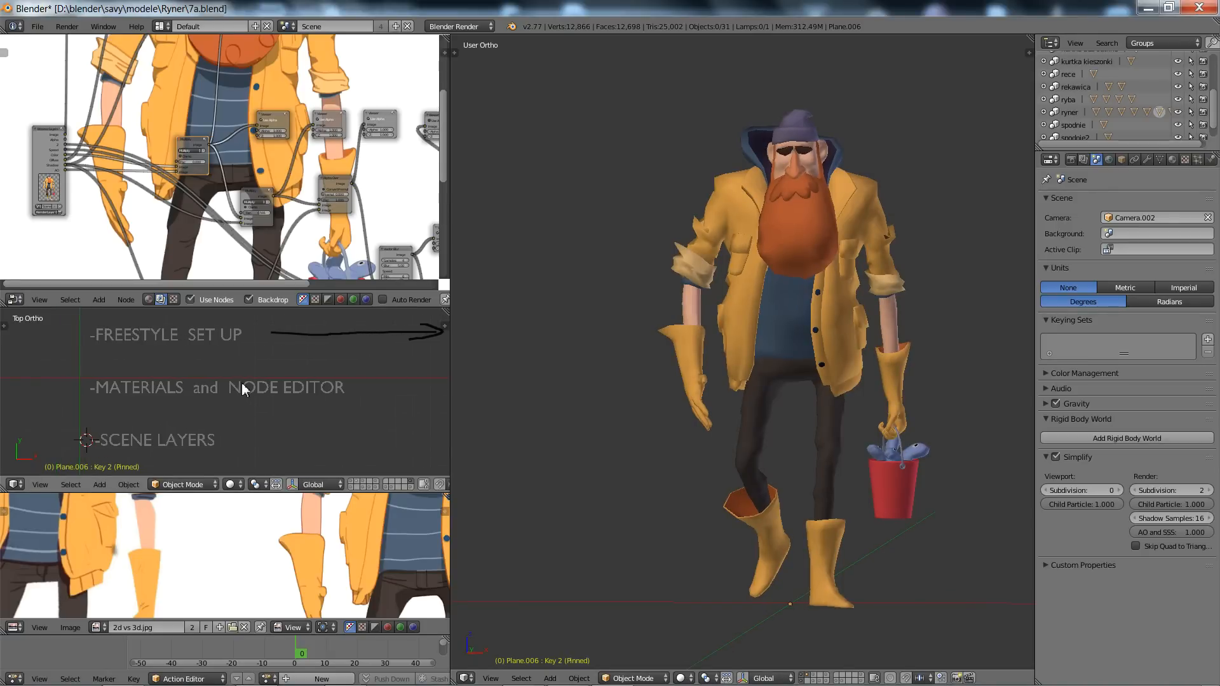
pyautogui.moveTo(172, 368)
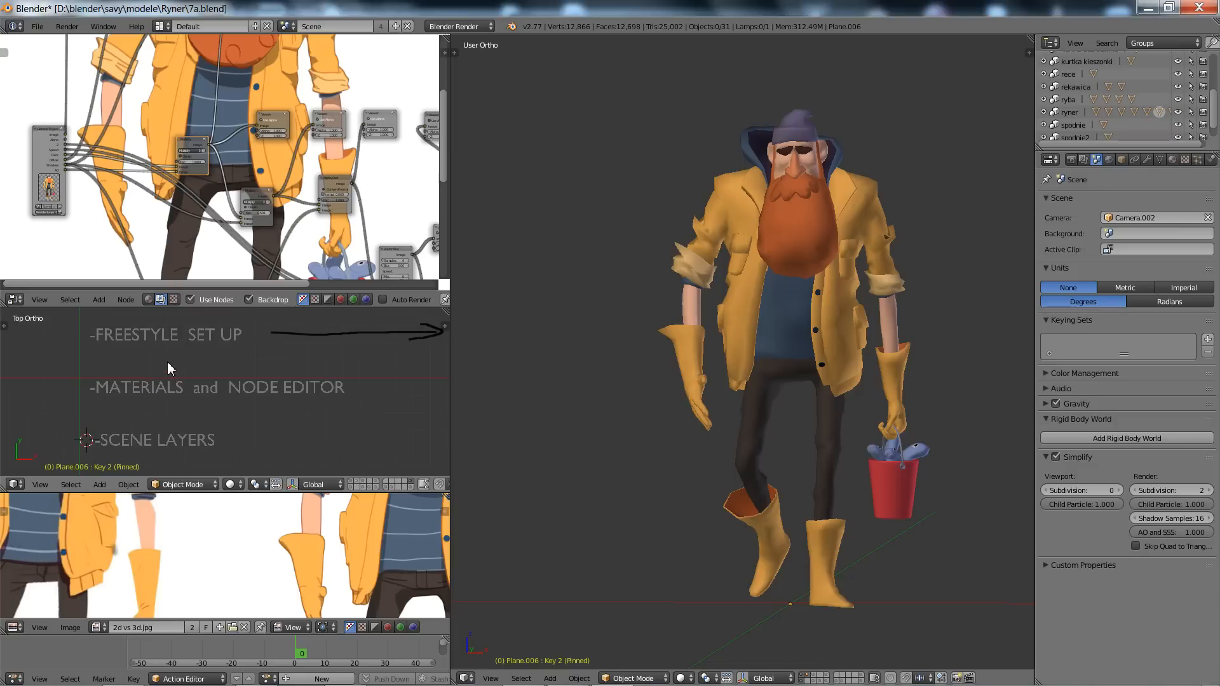
pyautogui.moveTo(176, 398)
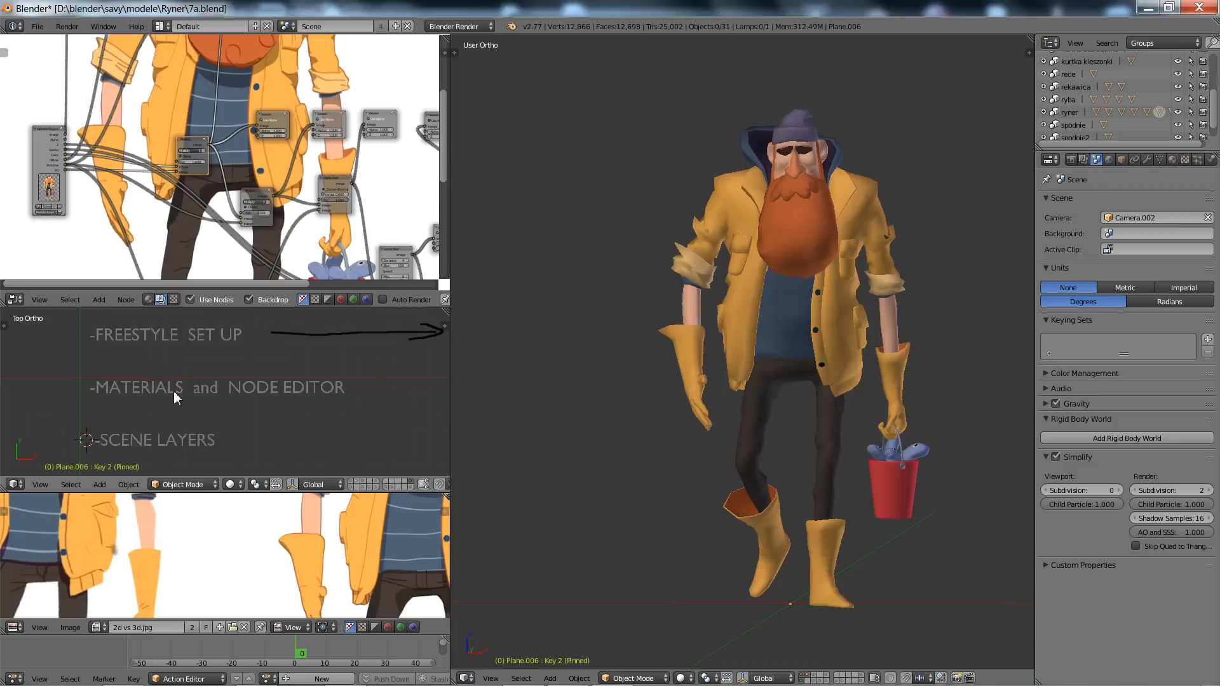
pyautogui.moveTo(302, 408)
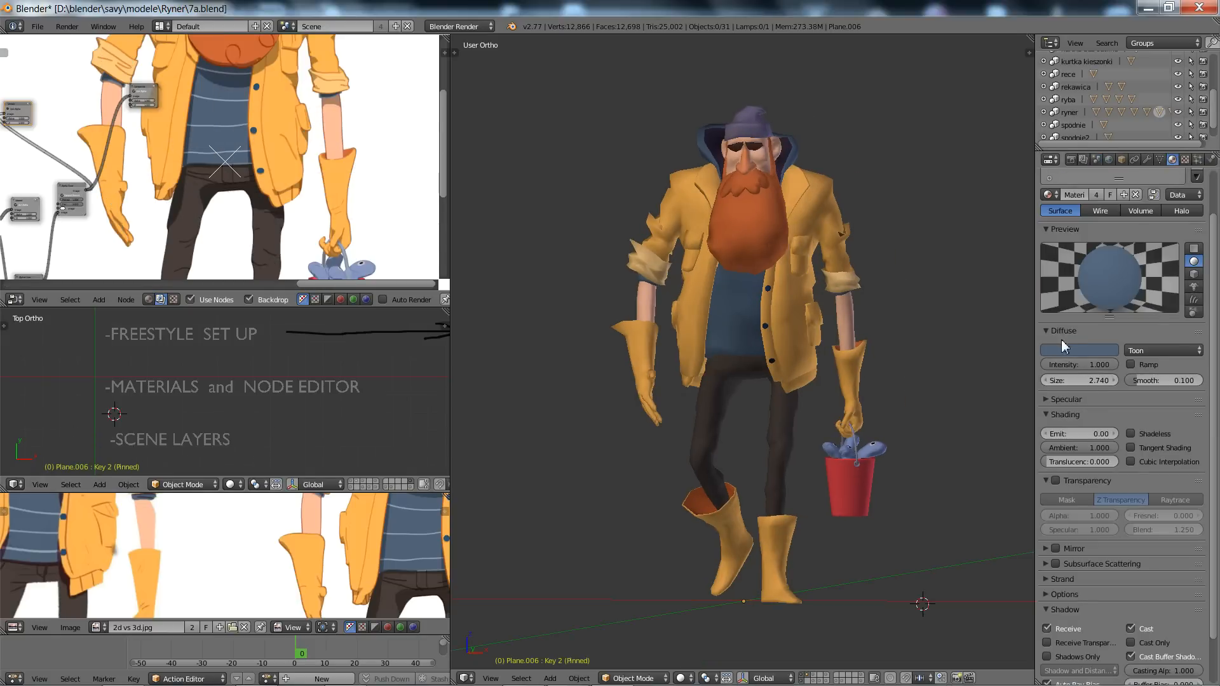
pyautogui.click(1163, 350)
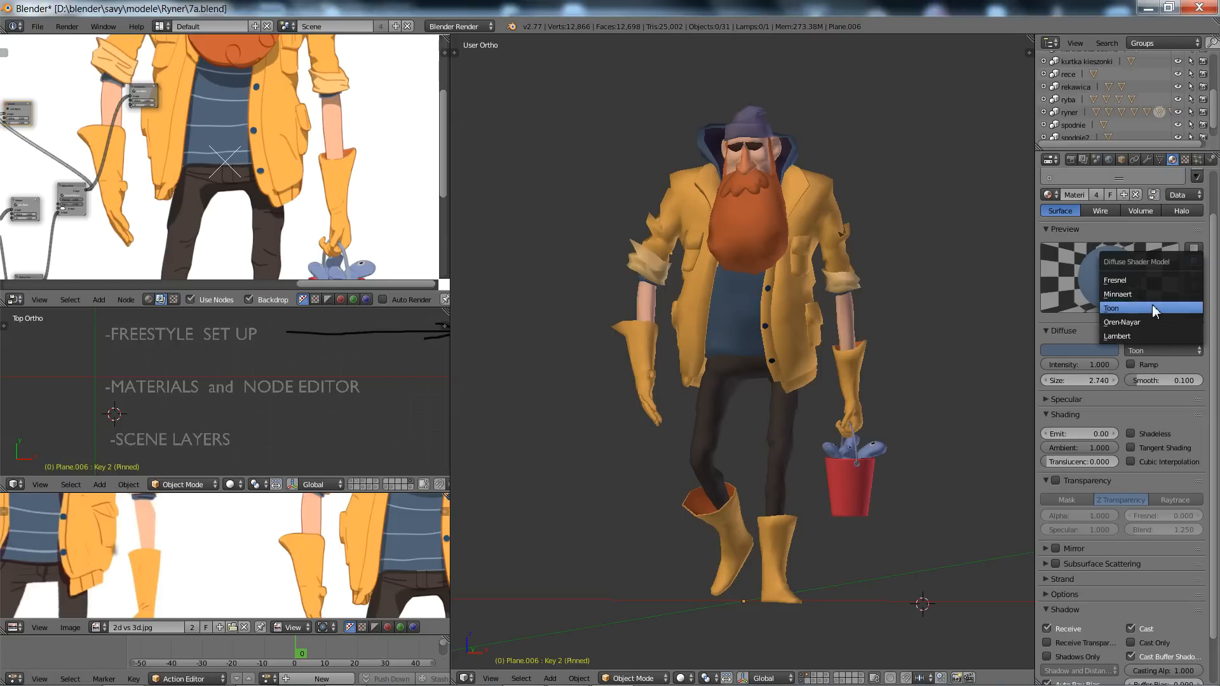
pyautogui.click(1112, 308)
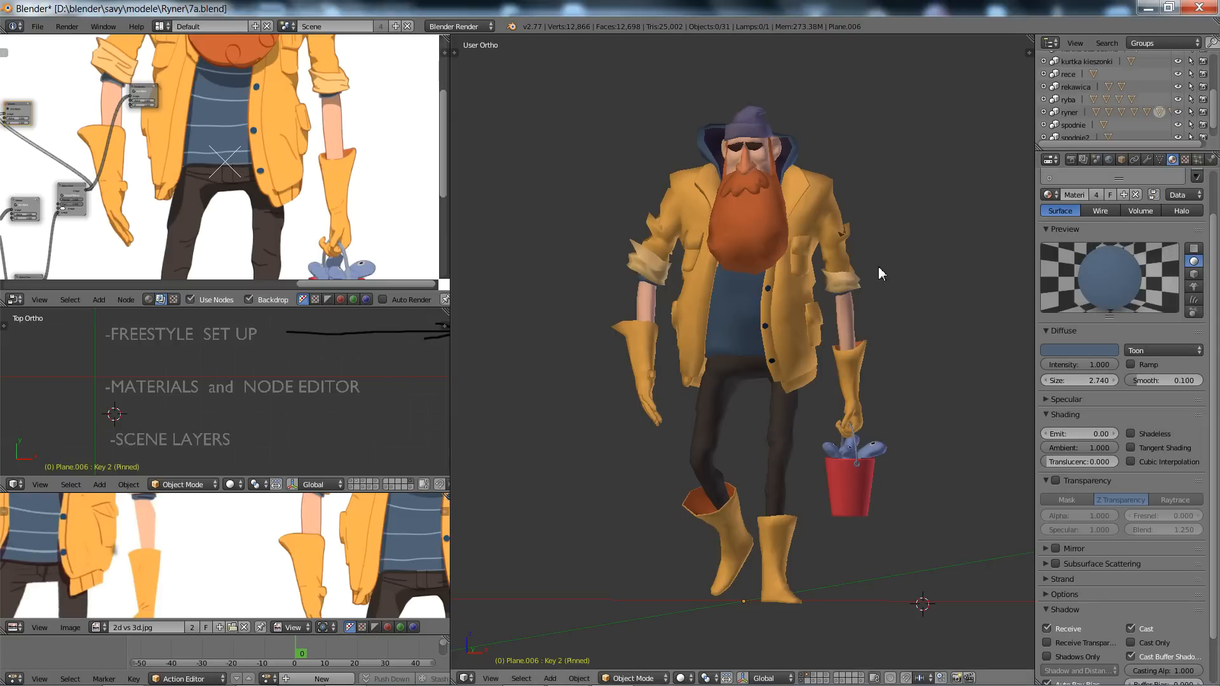
pyautogui.moveTo(823, 213)
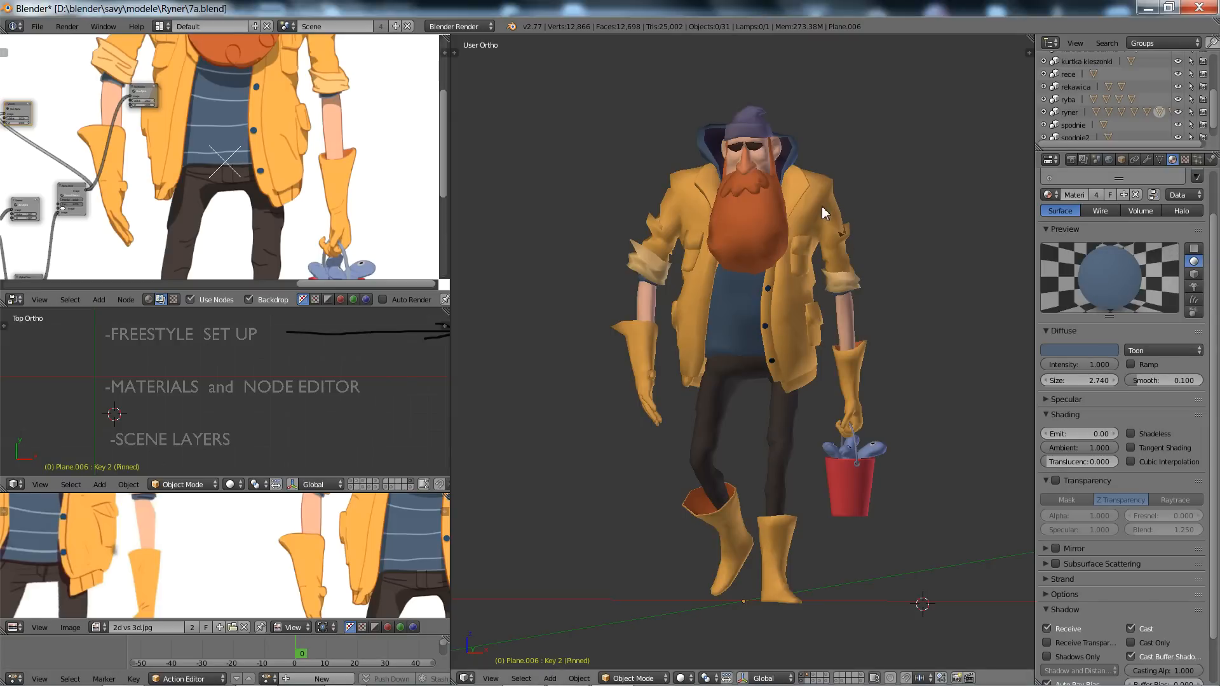
pyautogui.moveTo(1111, 279)
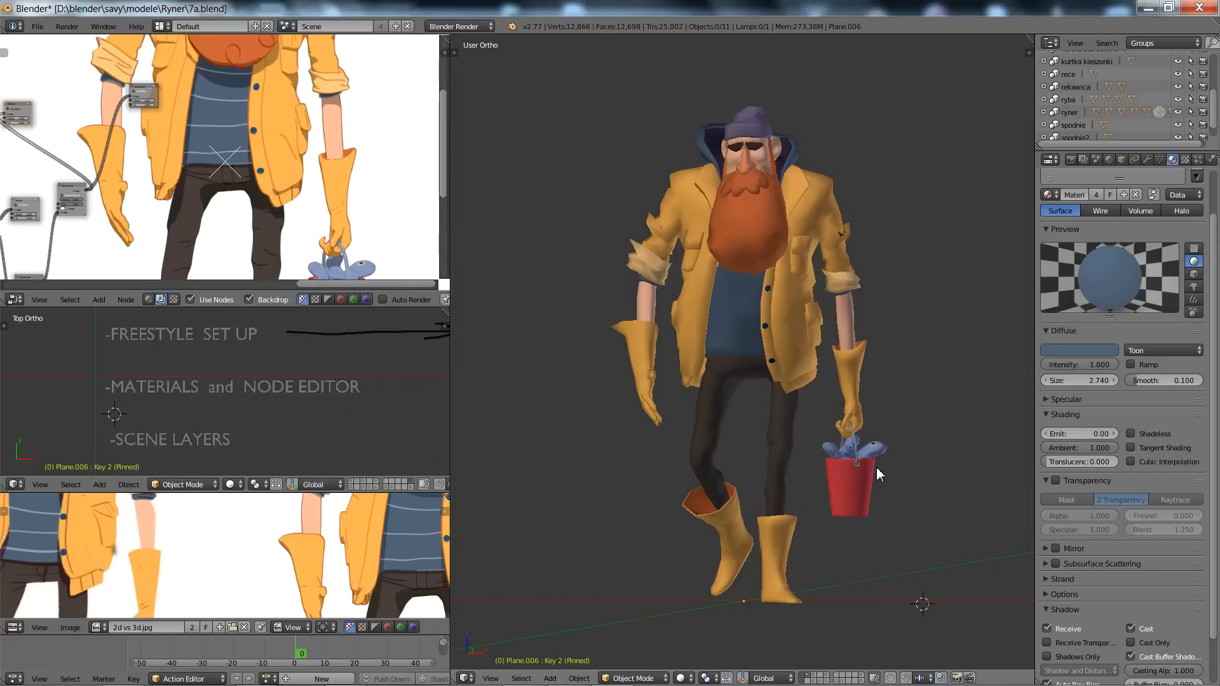
pyautogui.moveTo(1041, 242)
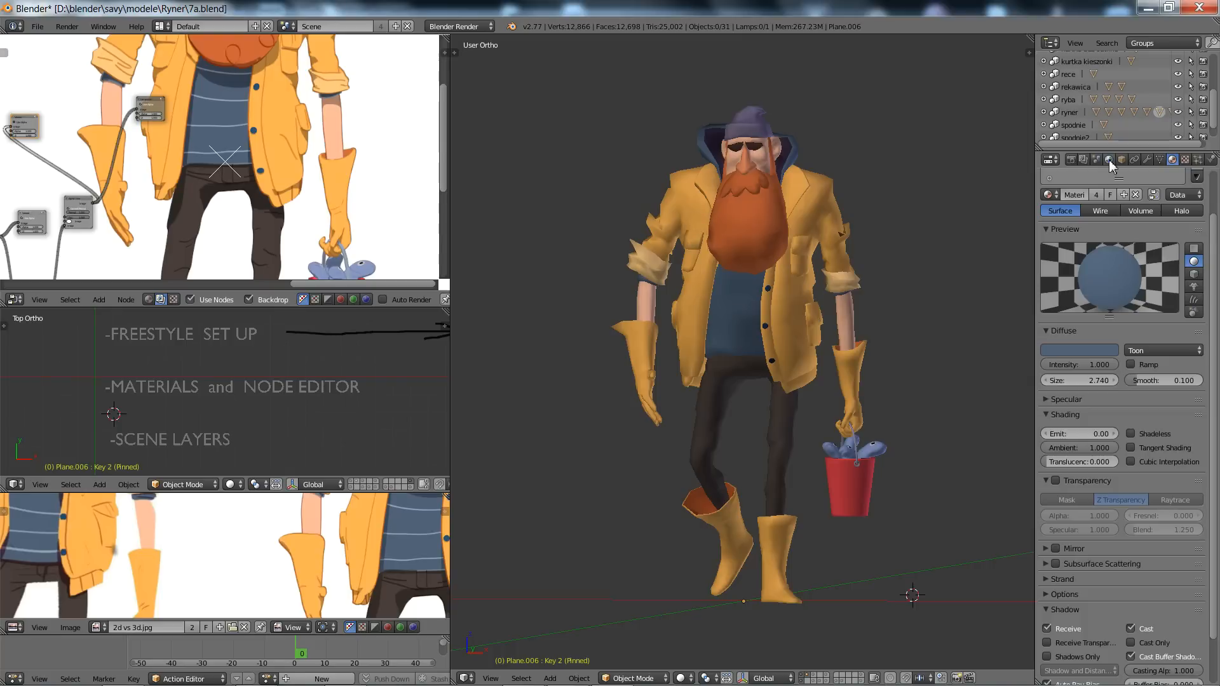
# Step: Review the SOLID, FREESTYLE and SHADOW render layers and their included passes in turn
pyautogui.click(1083, 160)
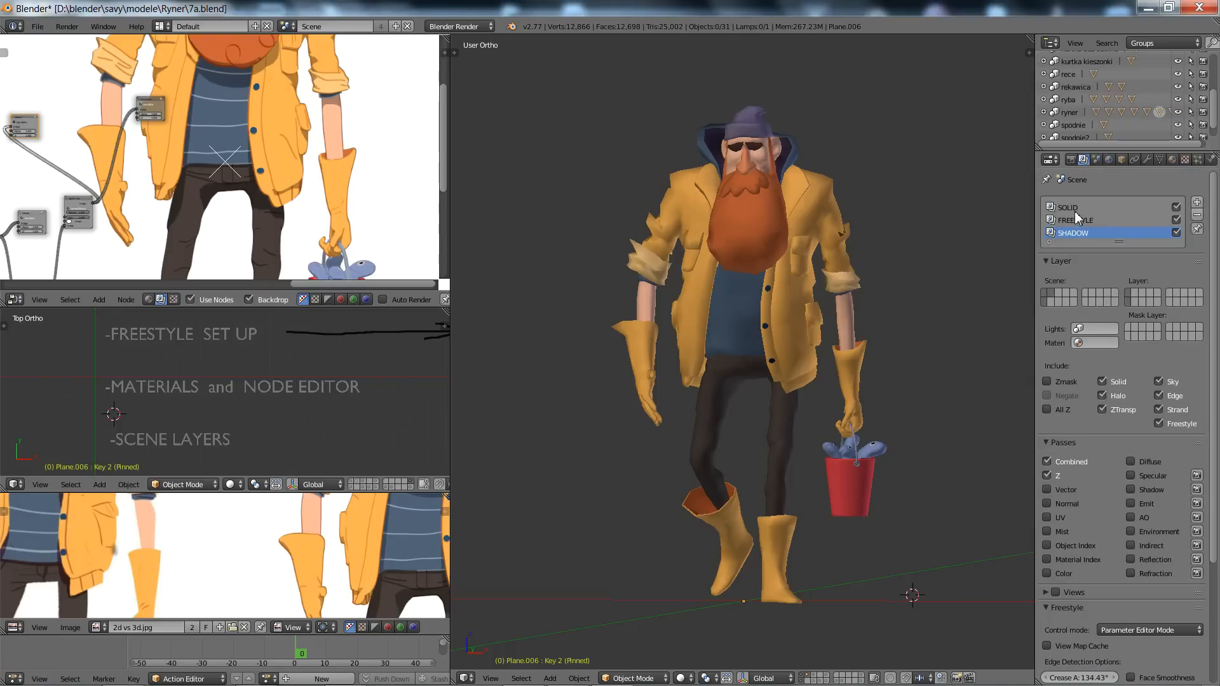
pyautogui.click(1066, 208)
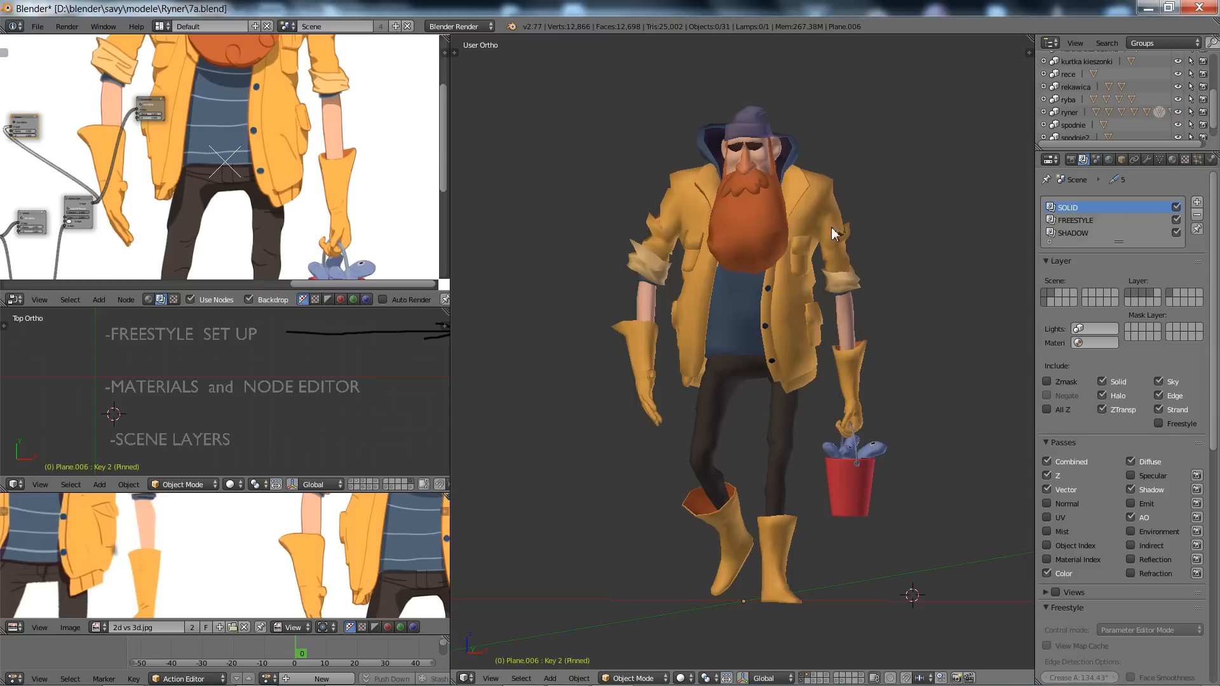
pyautogui.moveTo(780, 335)
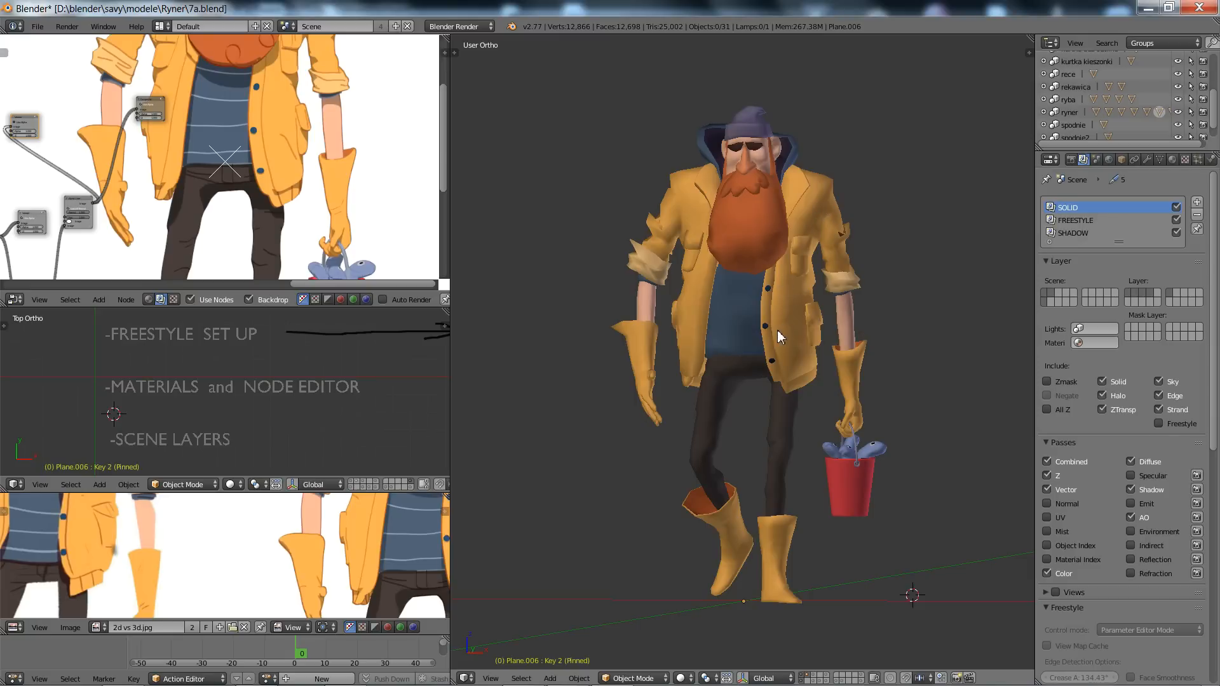
pyautogui.moveTo(817, 198)
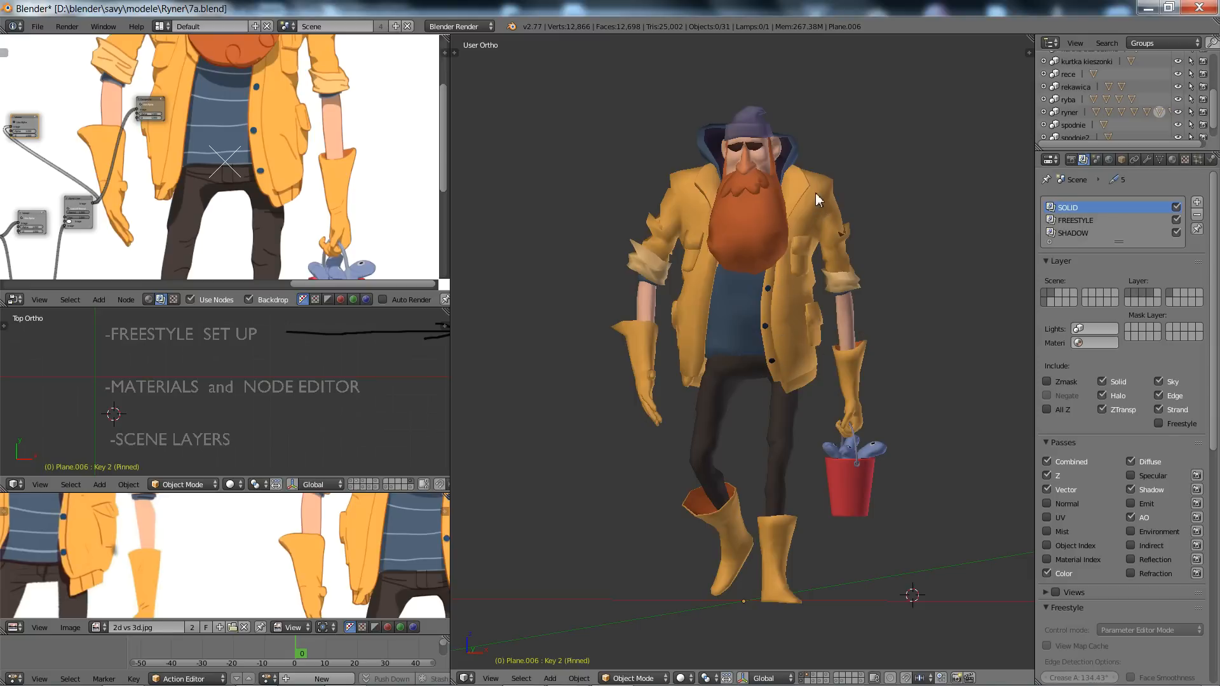
pyautogui.click(1075, 220)
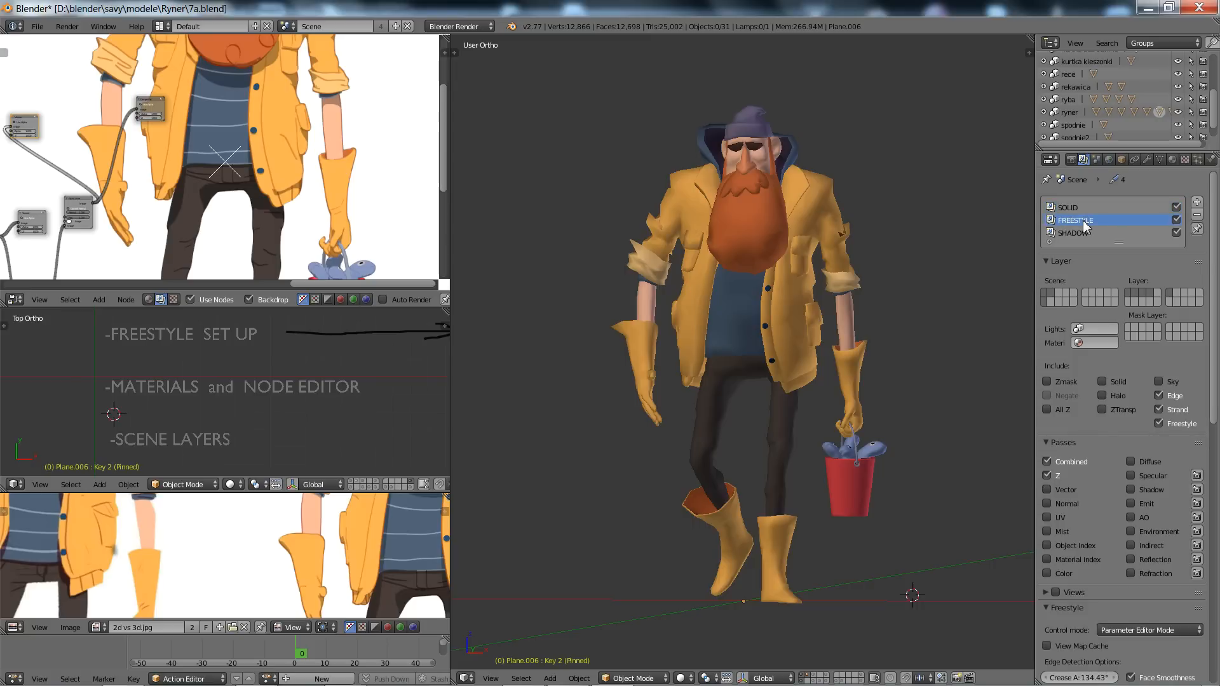
pyautogui.moveTo(789, 327)
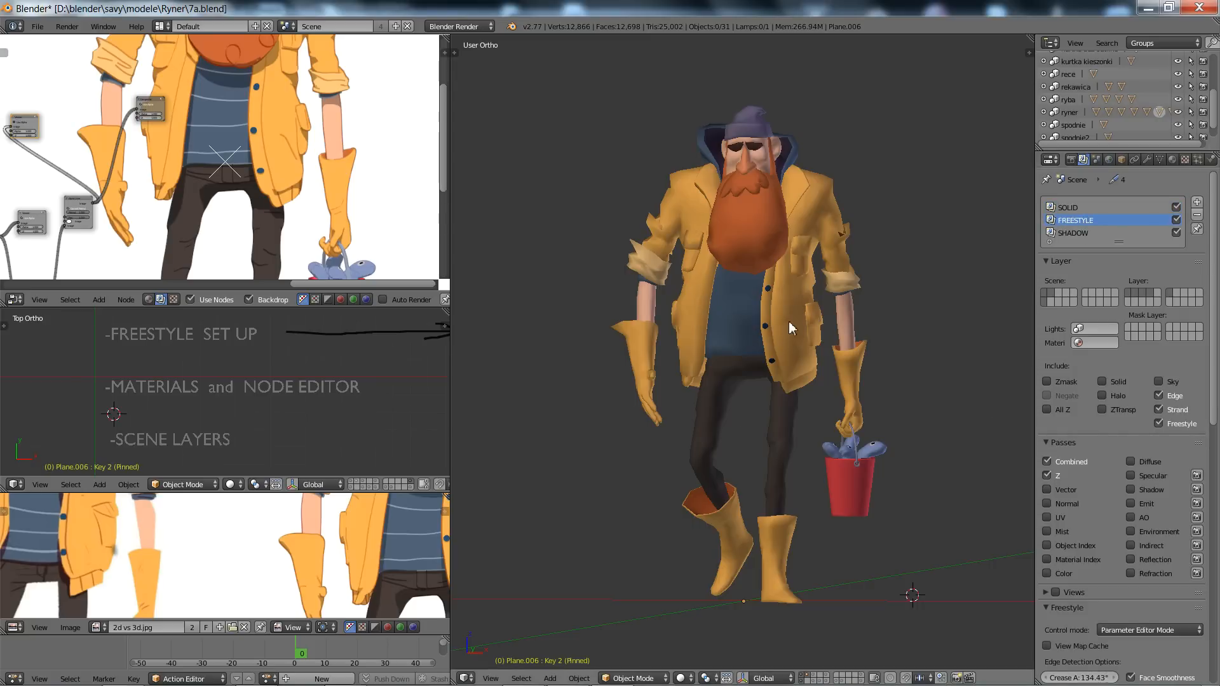
pyautogui.moveTo(810, 228)
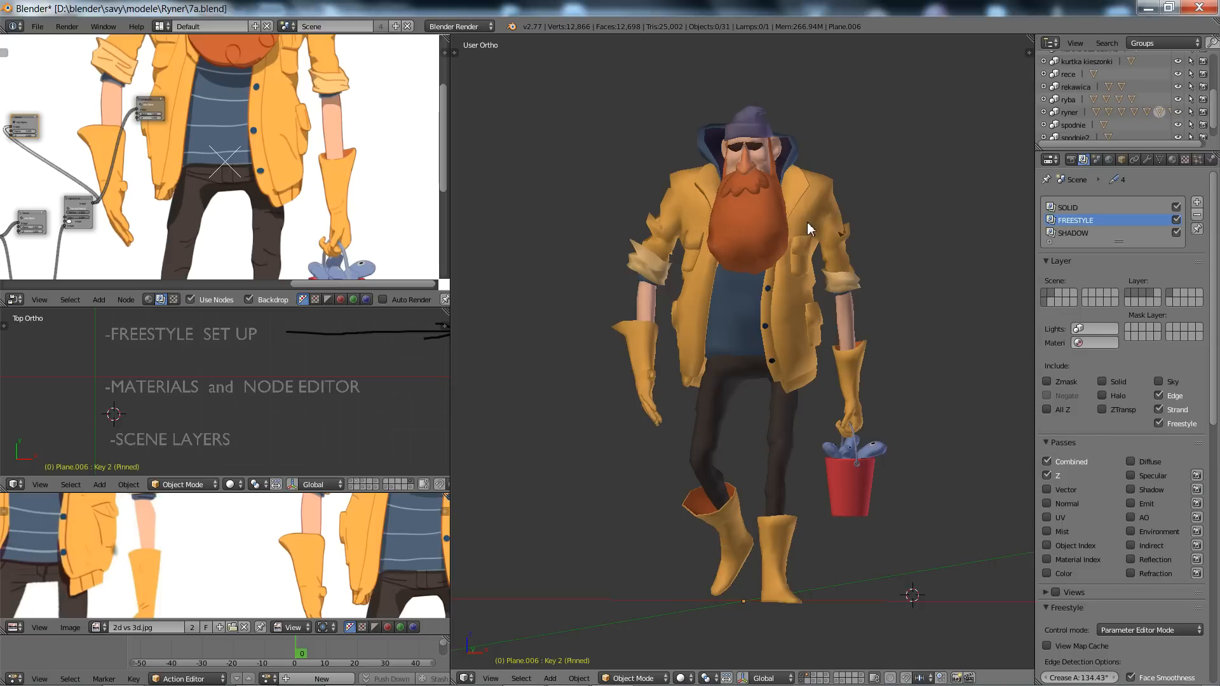
pyautogui.click(1074, 233)
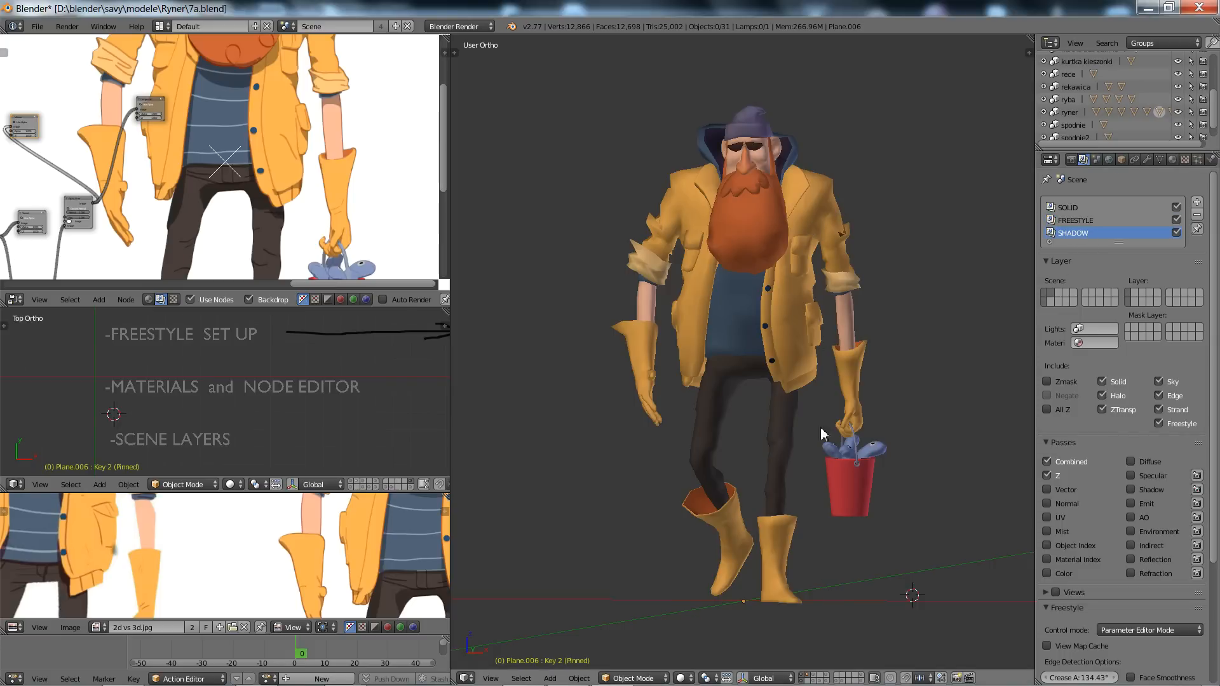
pyautogui.moveTo(895, 579)
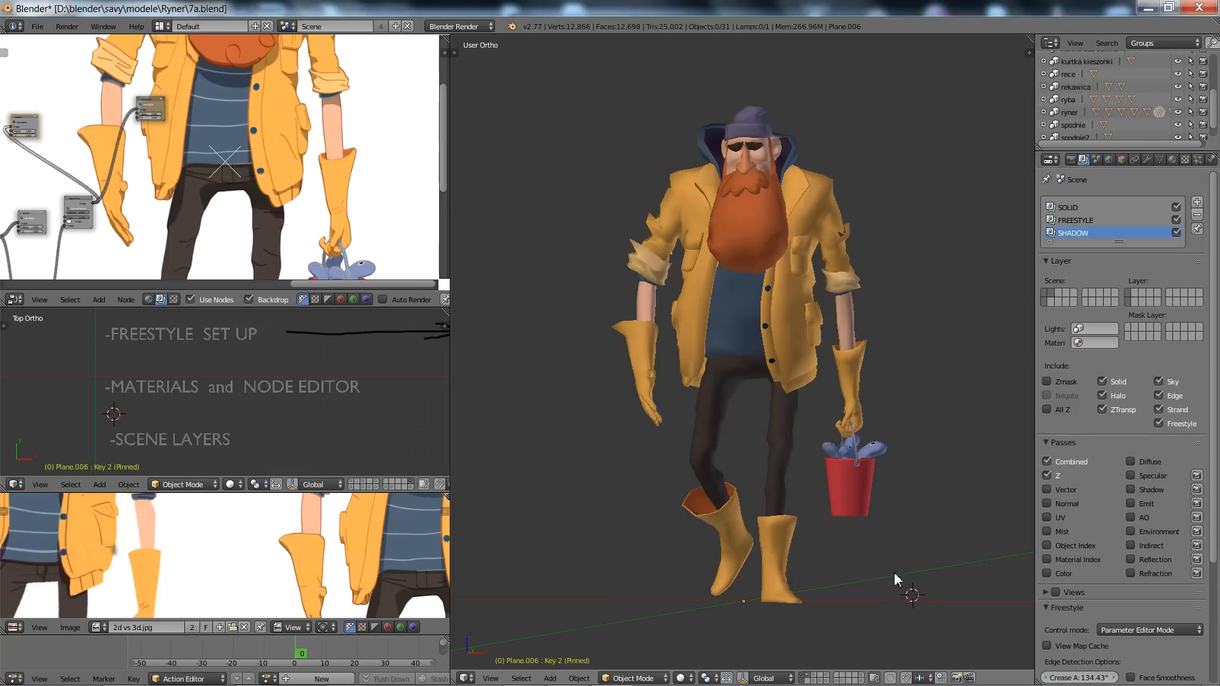
pyautogui.moveTo(888, 582)
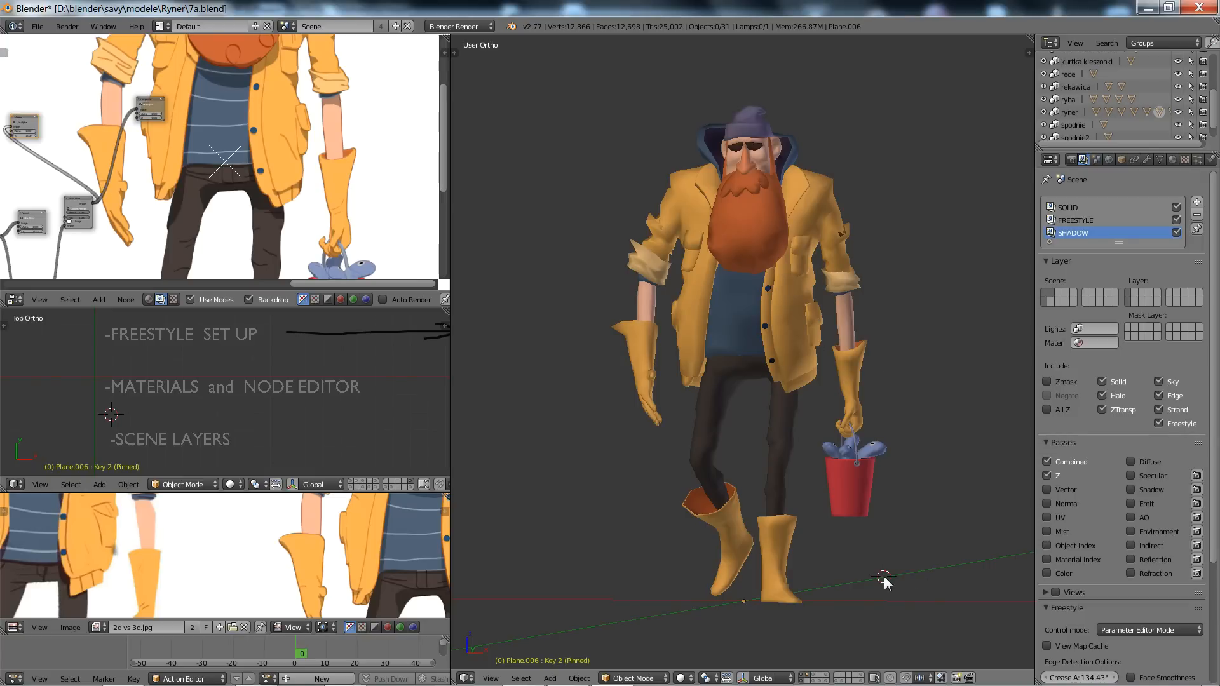
pyautogui.moveTo(316, 230)
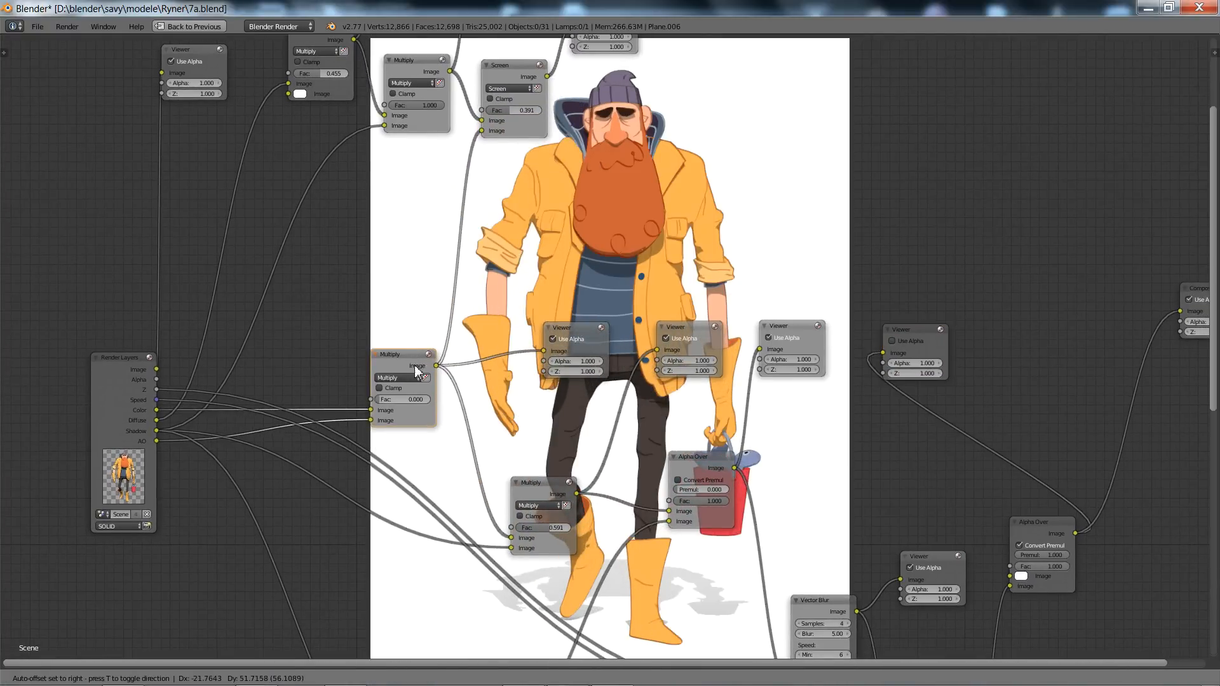
# Step: Nudge the Multiply node lower and preview the composite fisherman render with shadow
pyautogui.moveTo(402, 354); pyautogui.dragTo(389, 374)
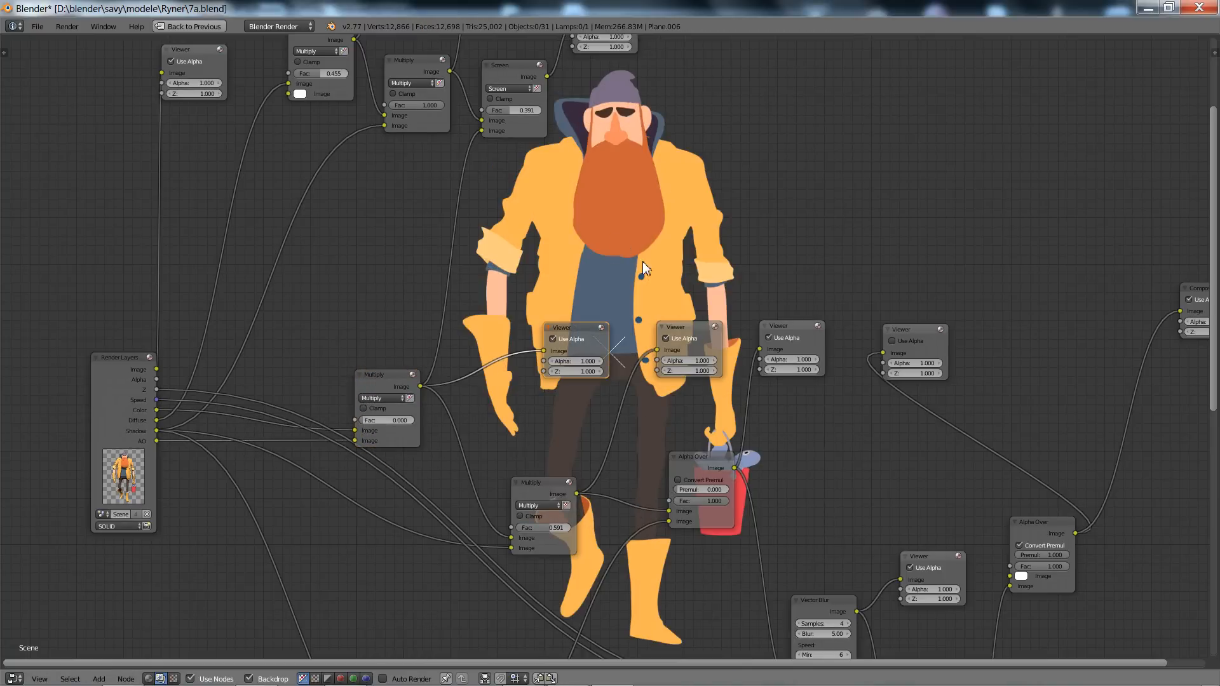
pyautogui.moveTo(627, 466)
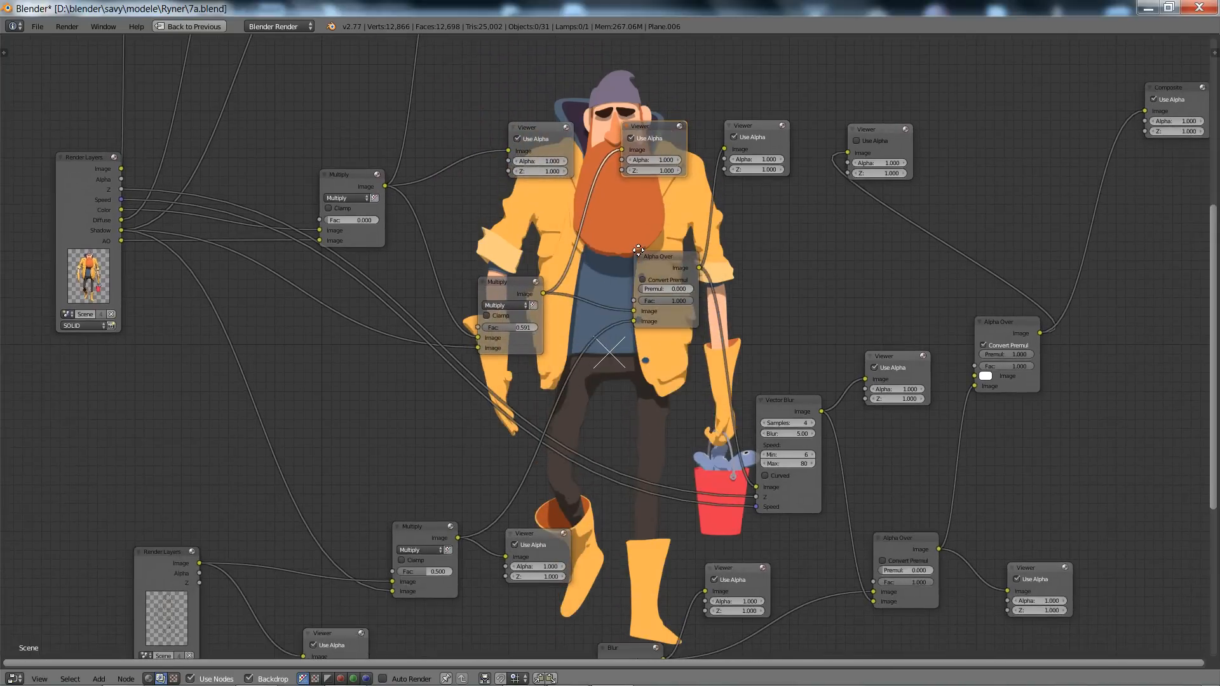
pyautogui.click(755, 126)
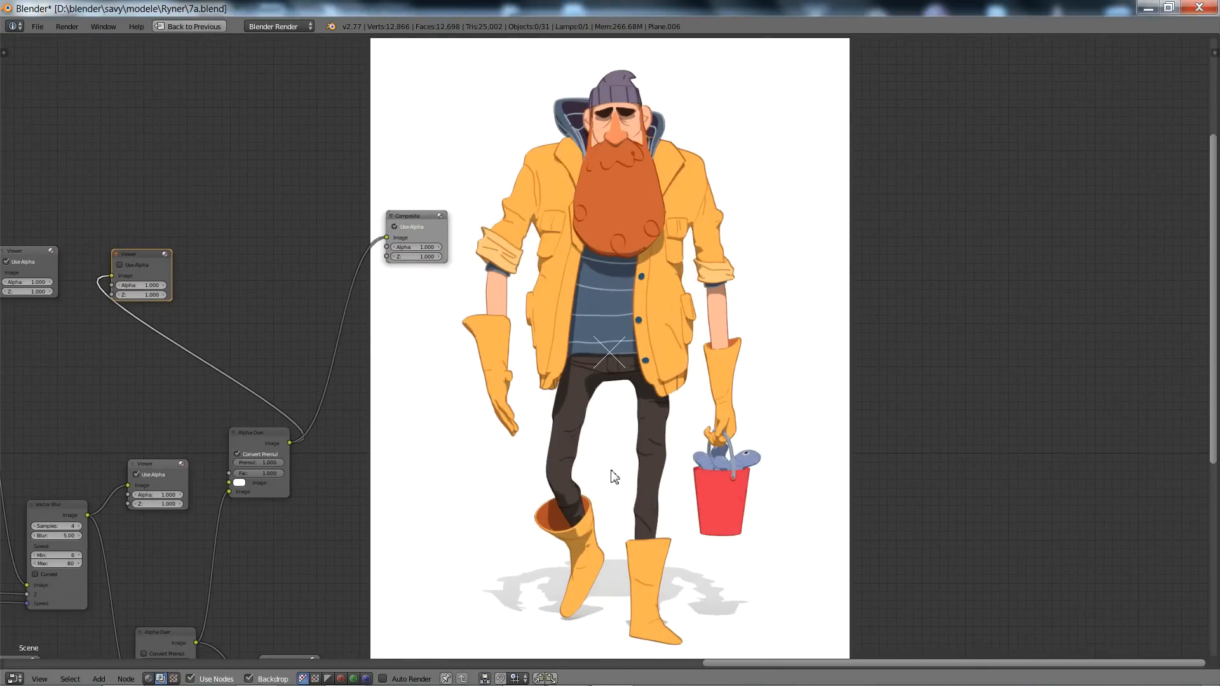
# Step: Bring the Top Ortho notes view with the four-step Freestyle checklist into focus
pyautogui.click(190, 25)
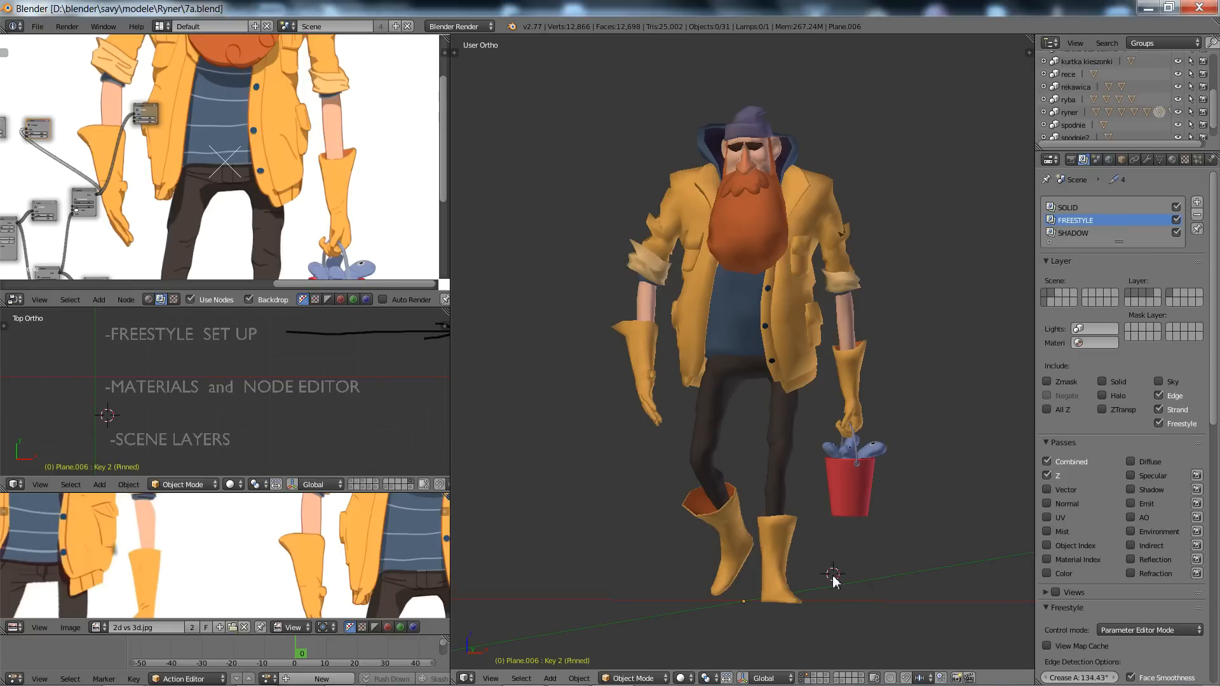
pyautogui.moveTo(106, 425)
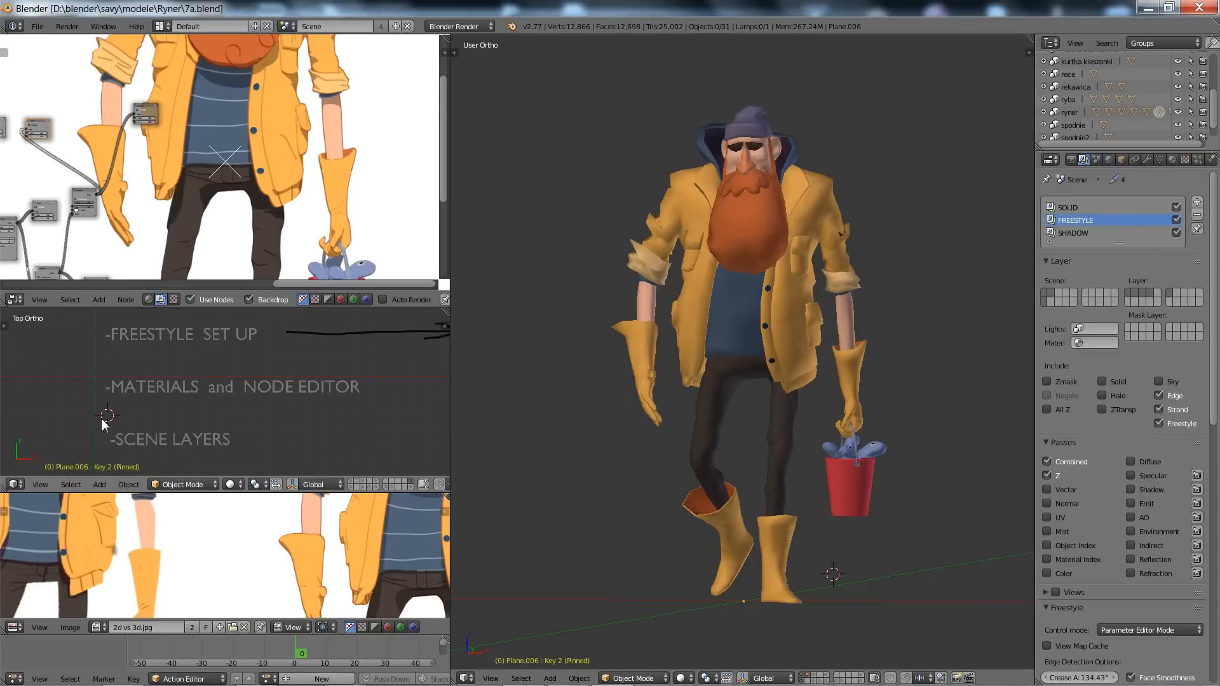
pyautogui.moveTo(292, 425)
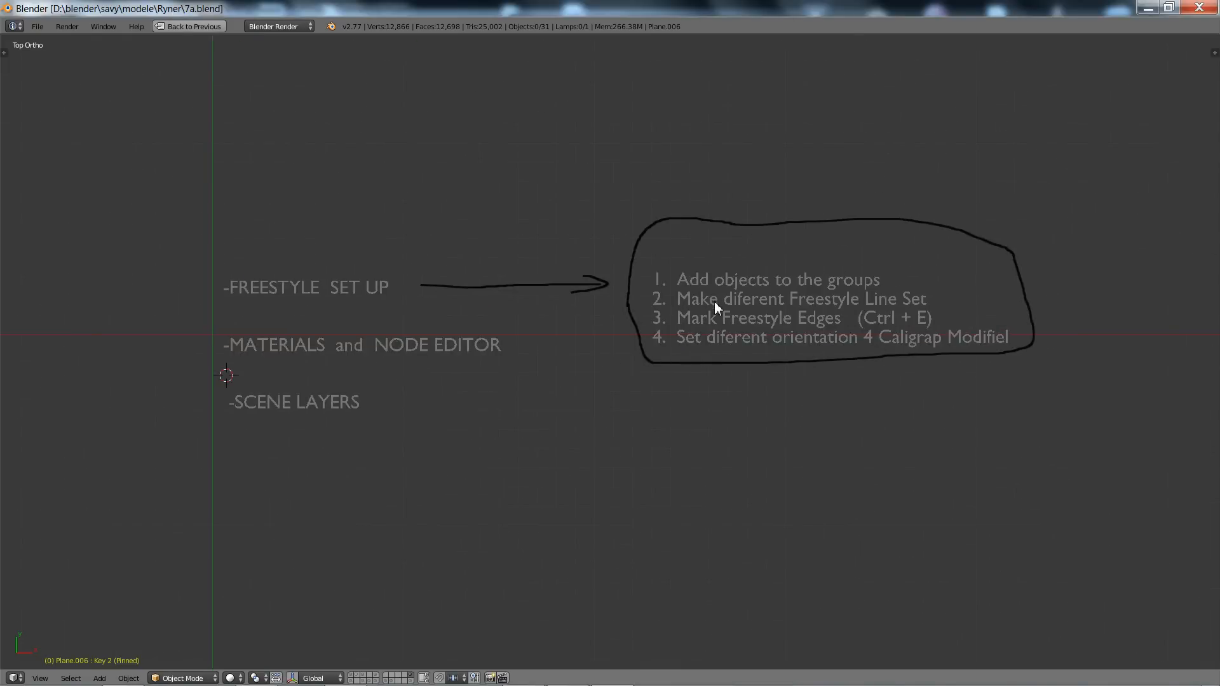
pyautogui.moveTo(719, 309)
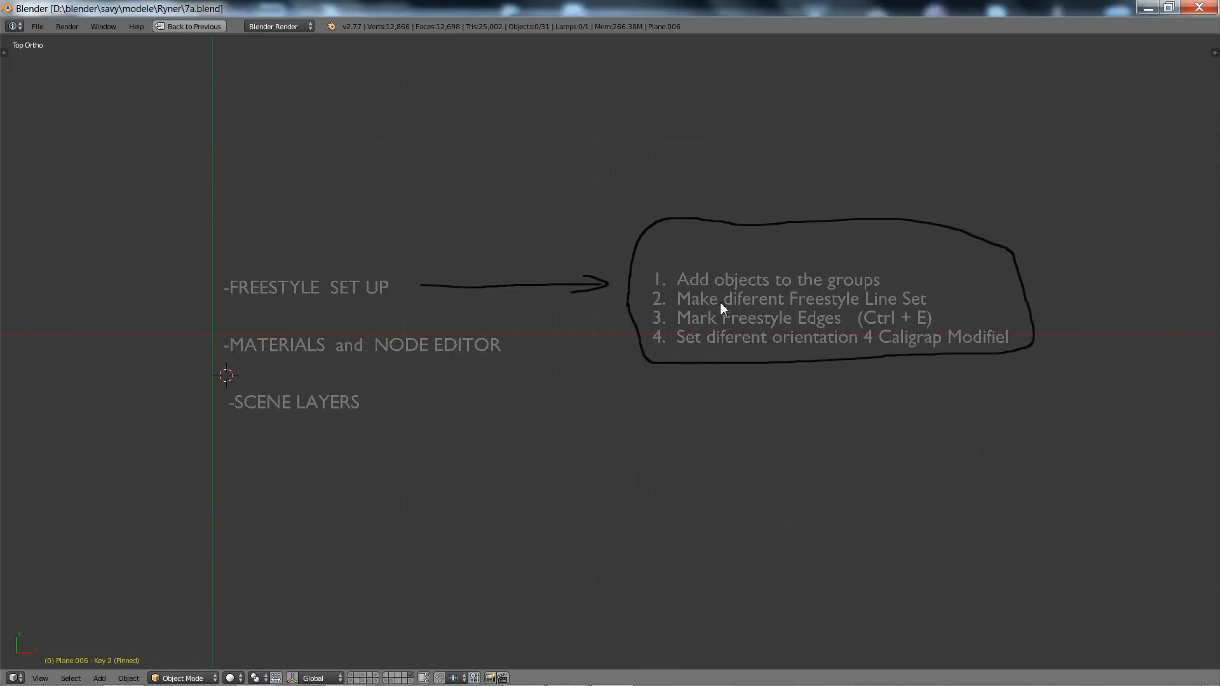
pyautogui.moveTo(870, 289)
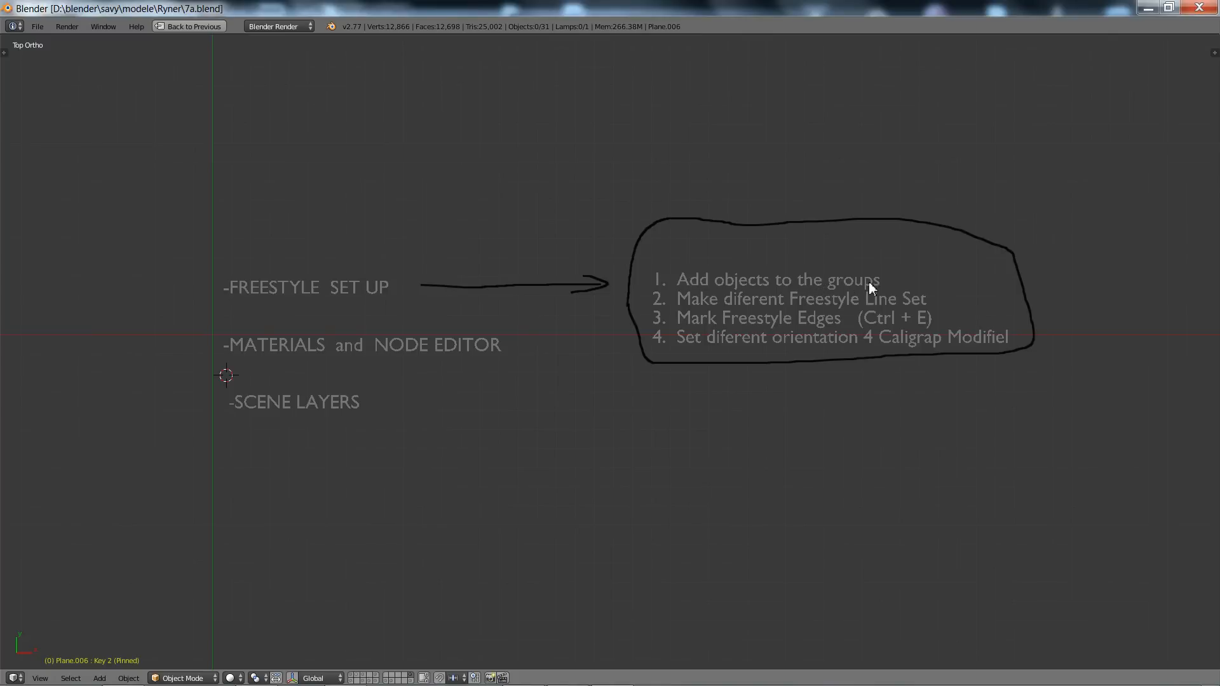
pyautogui.moveTo(755, 312)
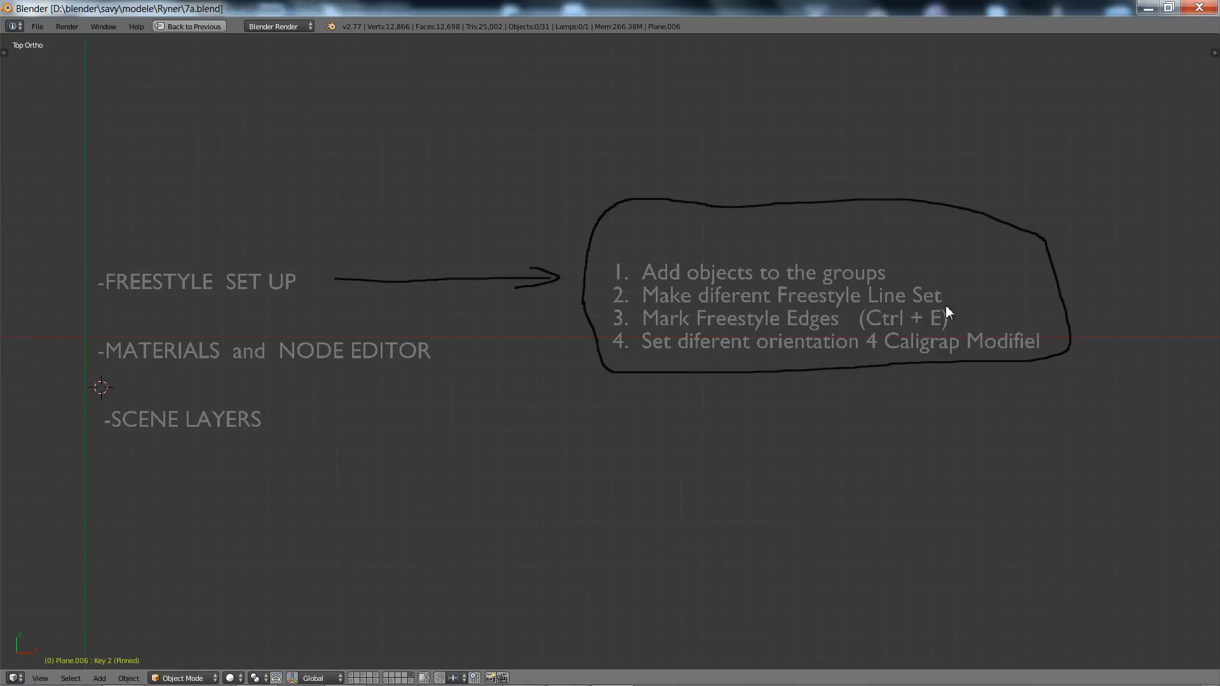
pyautogui.moveTo(781, 337)
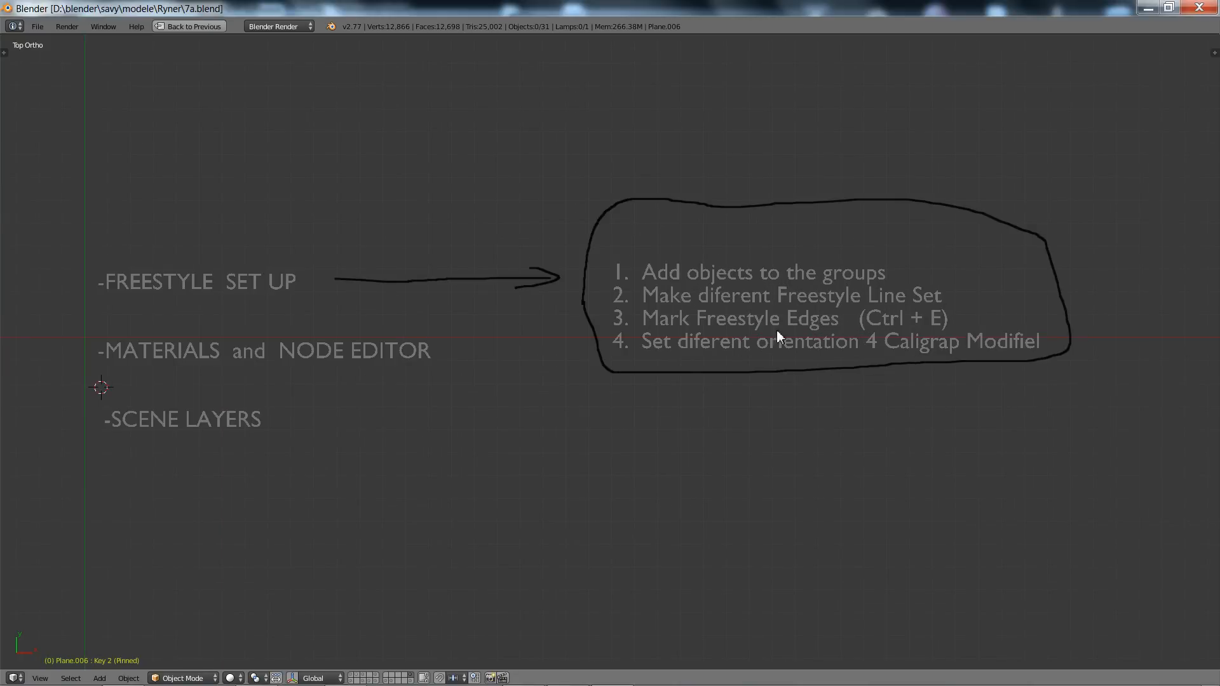
pyautogui.moveTo(832, 333)
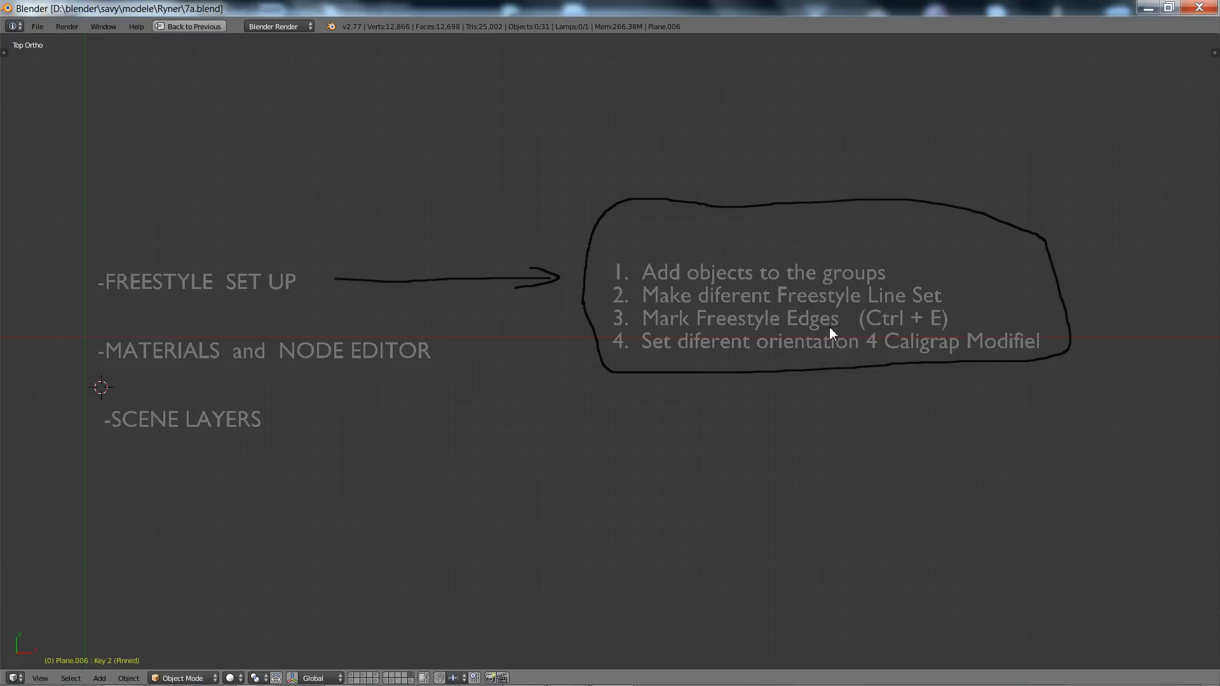
pyautogui.moveTo(779, 364)
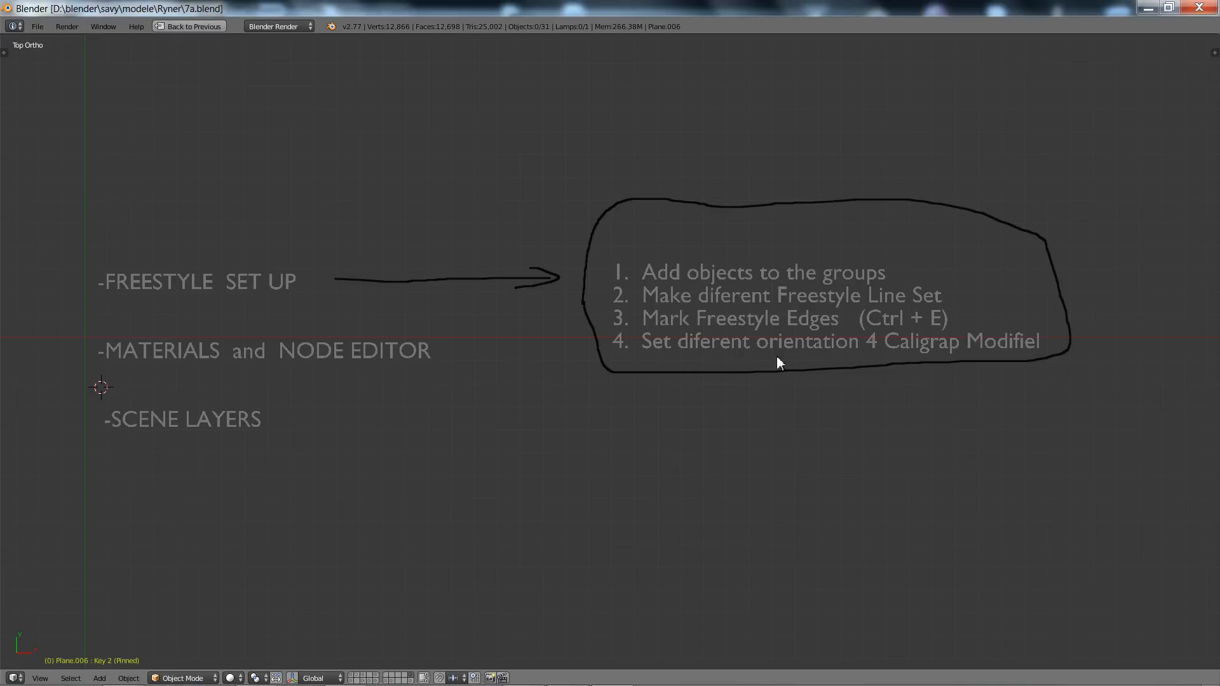
pyautogui.moveTo(893, 435)
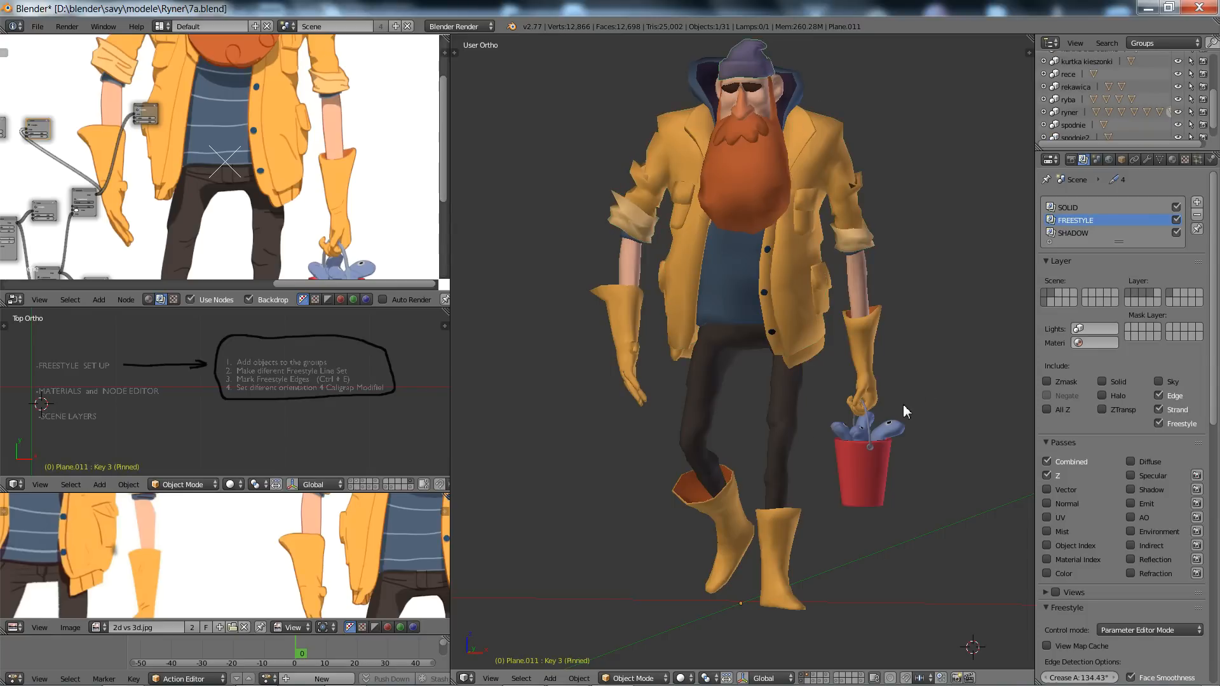
pyautogui.moveTo(856, 451)
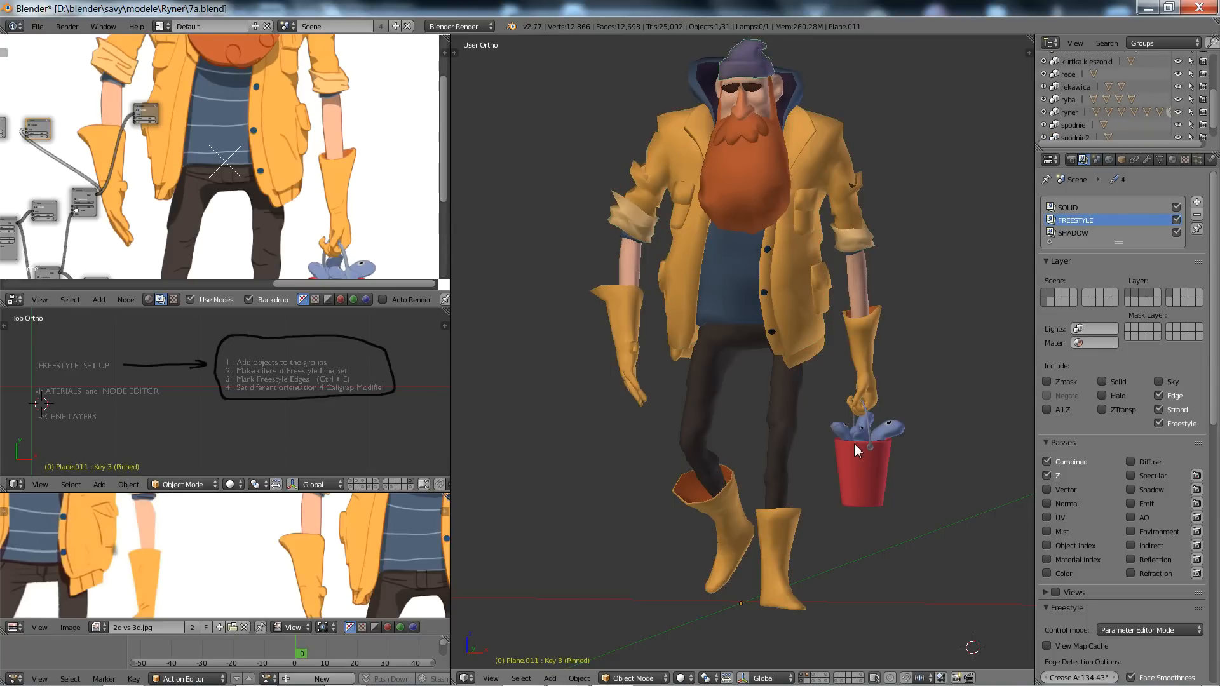
pyautogui.moveTo(957, 348)
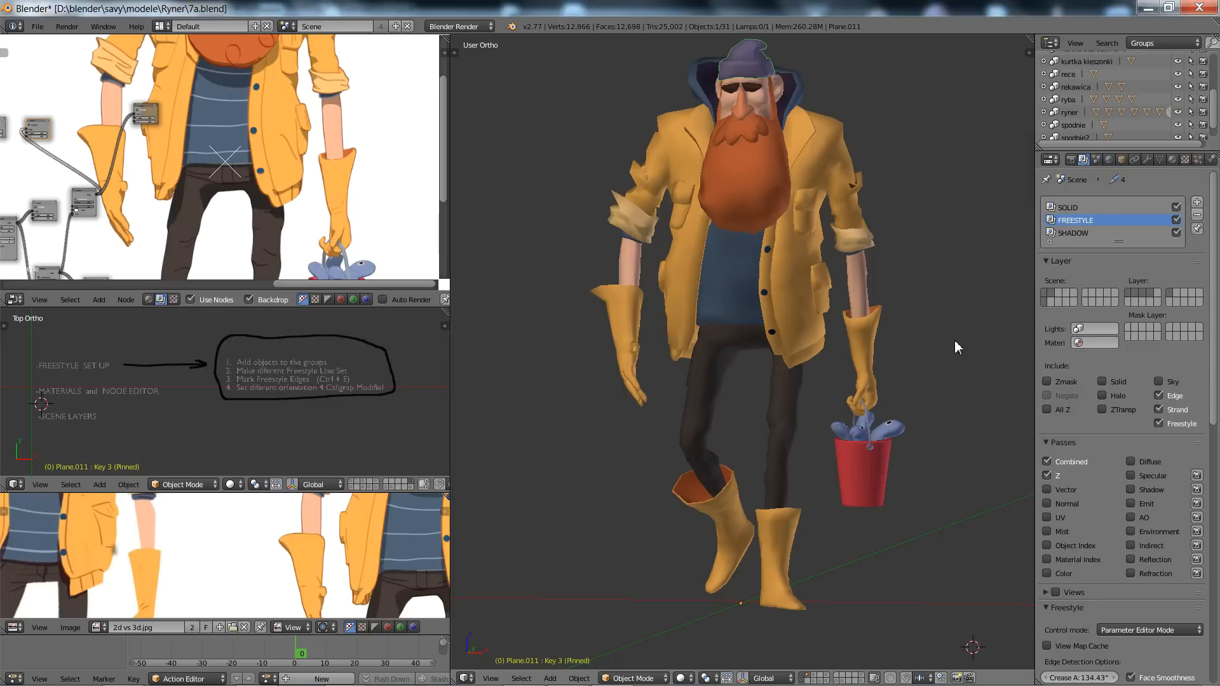
pyautogui.moveTo(890, 418)
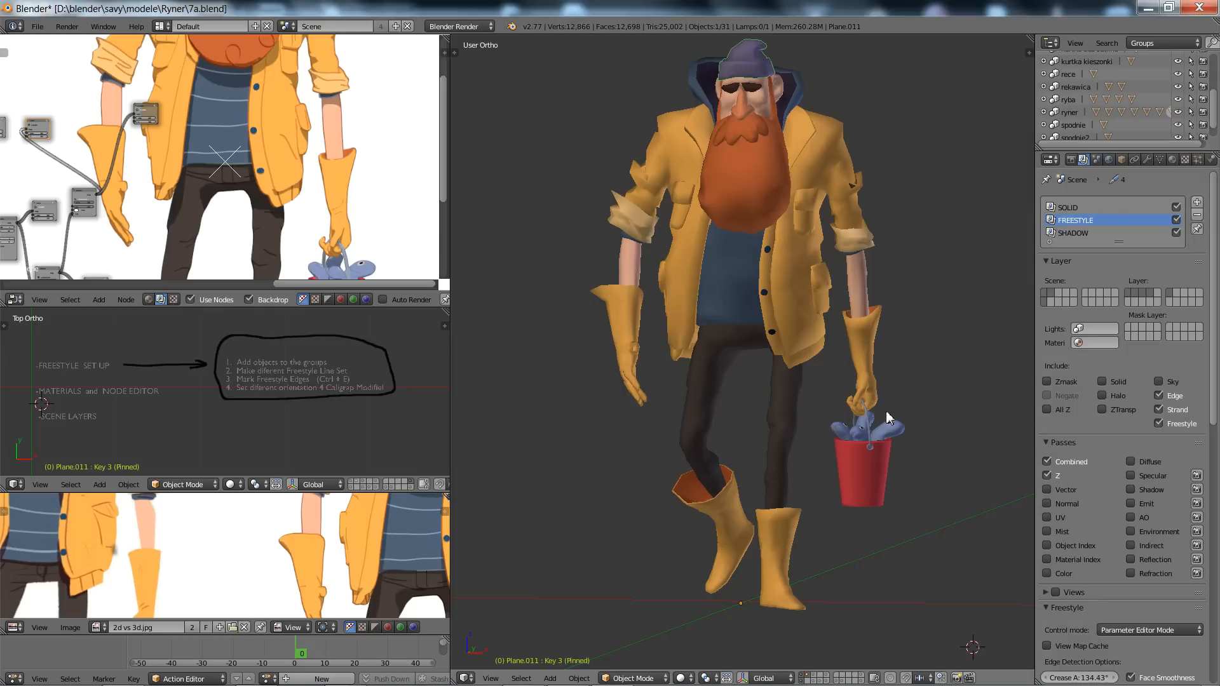
pyautogui.moveTo(877, 345)
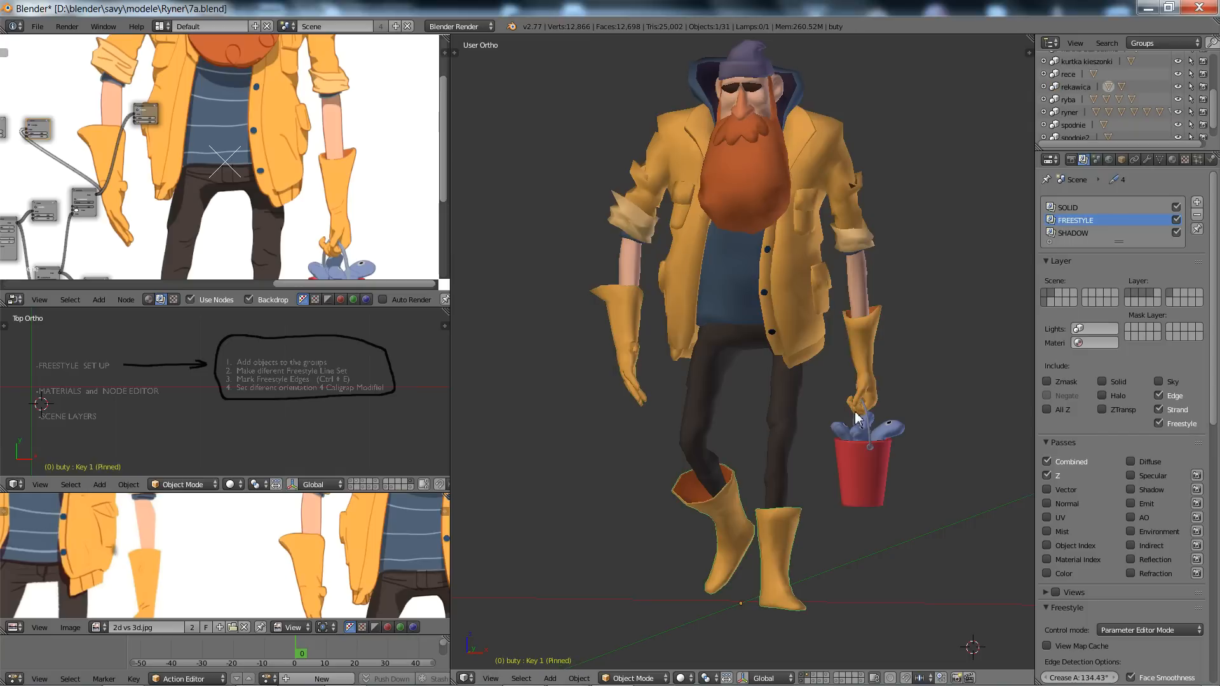
# Step: Check the kurtka kieszonki line set is restricted to its own clothing group
pyautogui.scroll(-3)
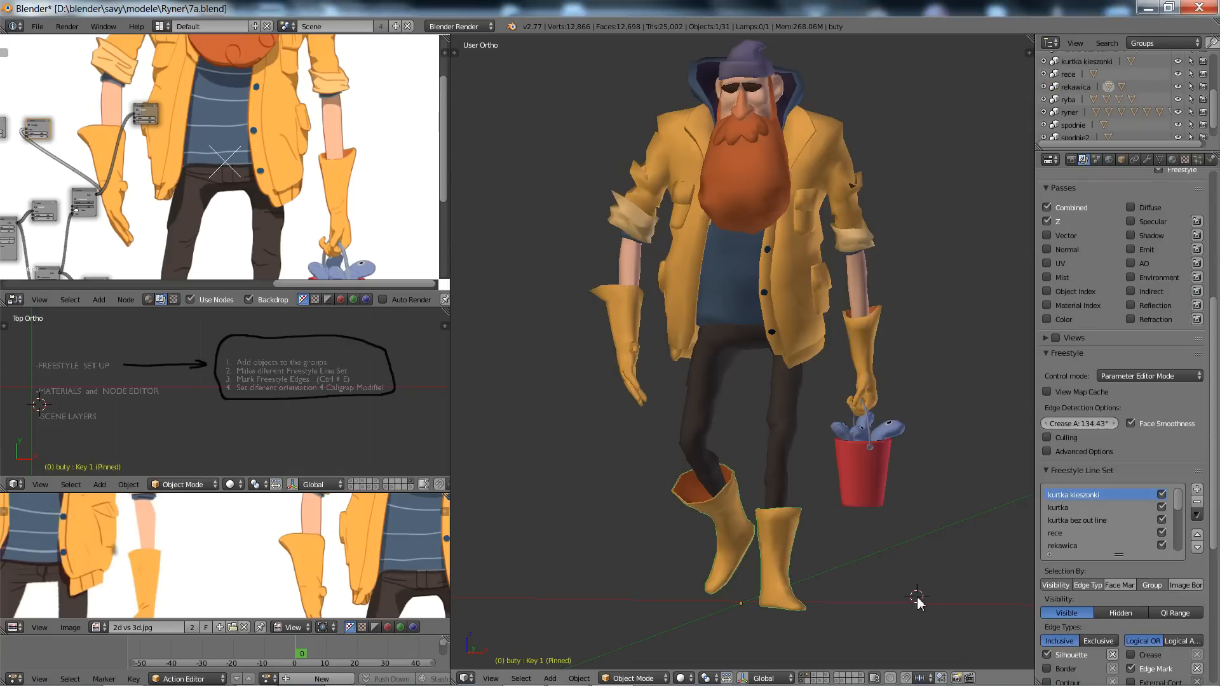
pyautogui.moveTo(1155, 595)
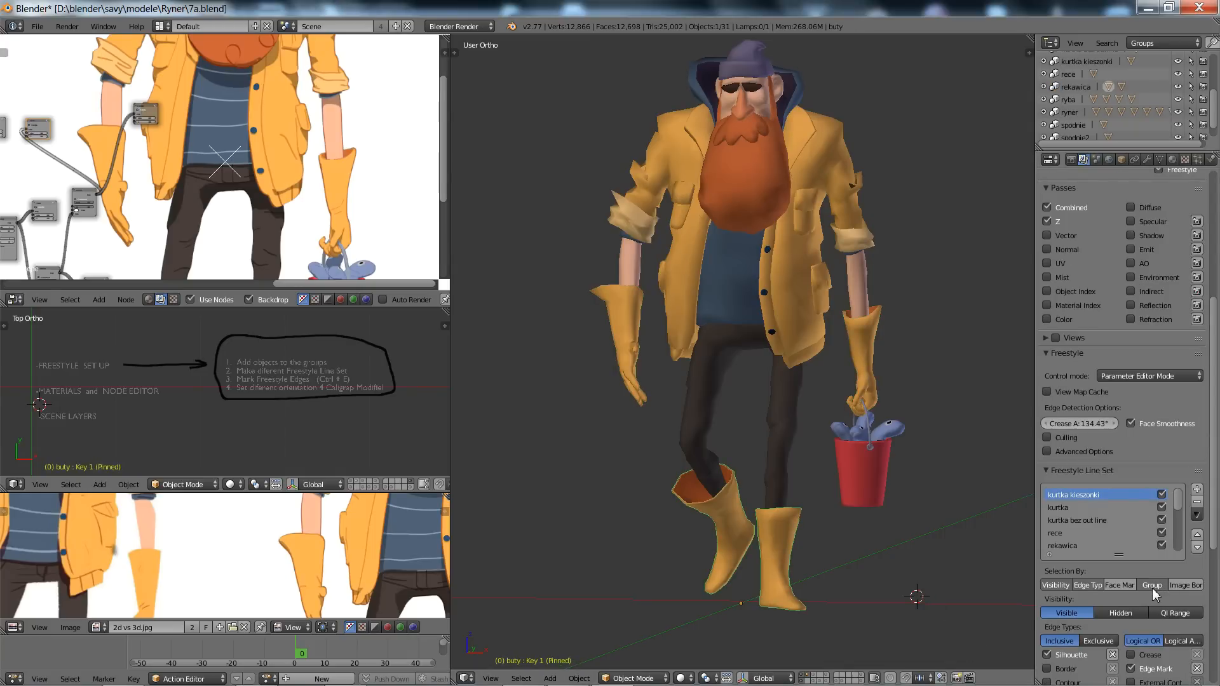
pyautogui.moveTo(1089, 583)
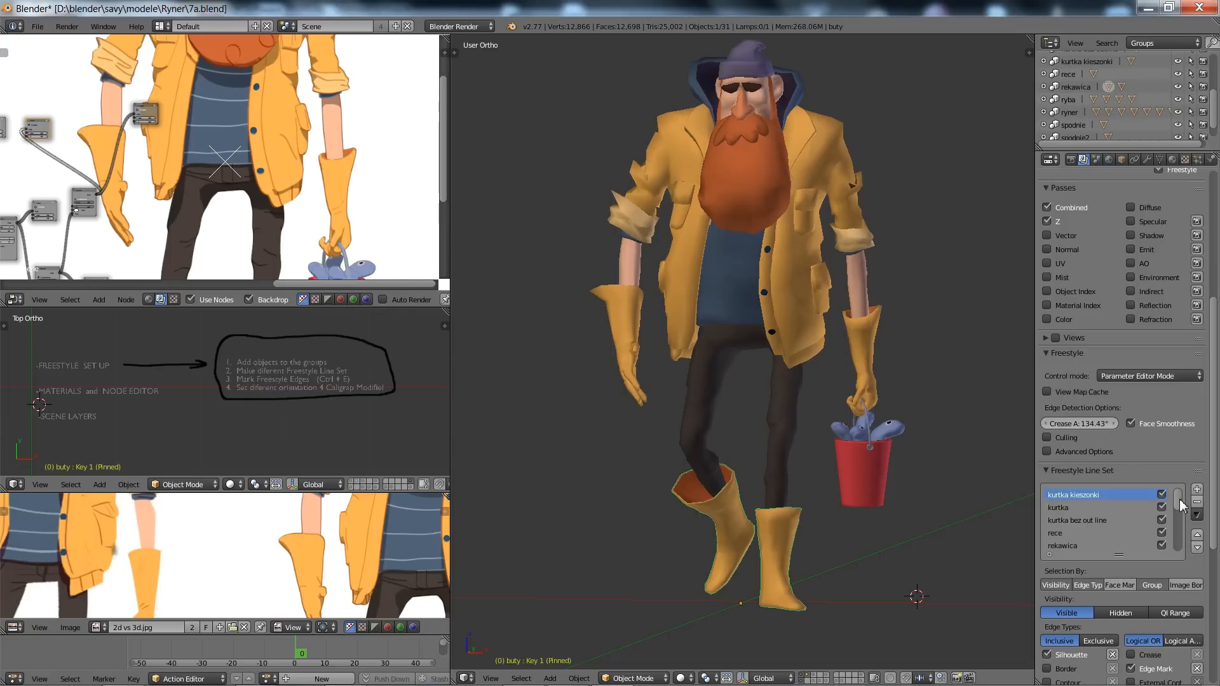
pyautogui.scroll(-3)
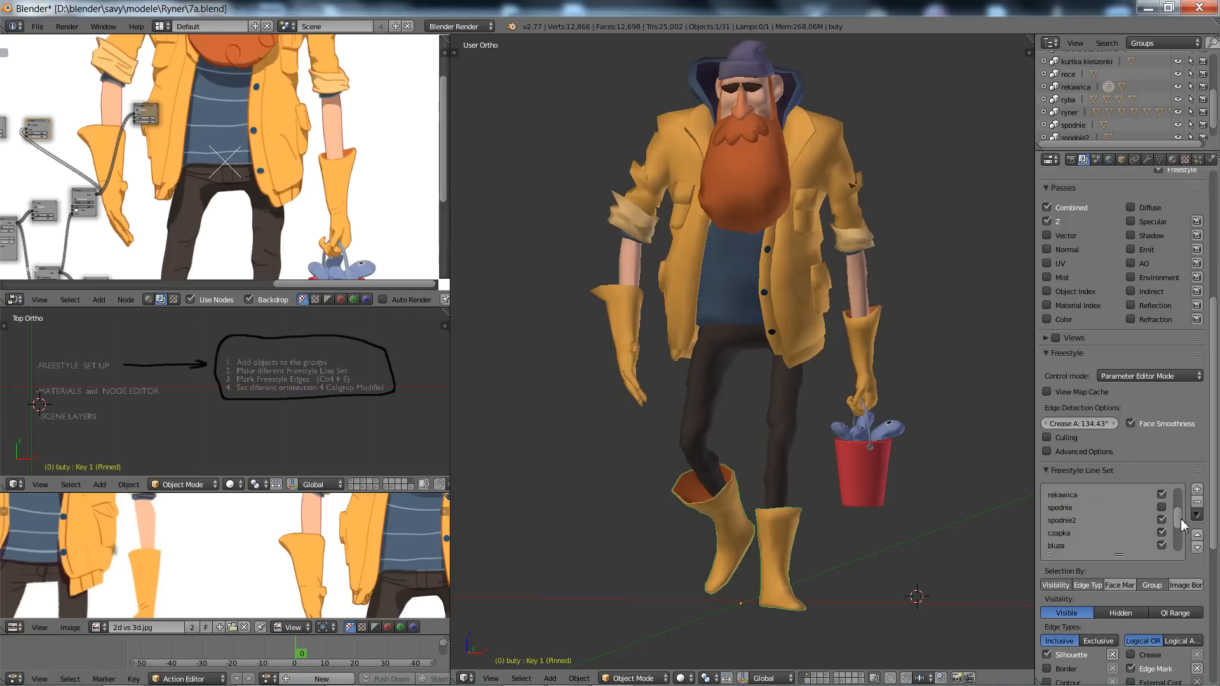
pyautogui.scroll(-3)
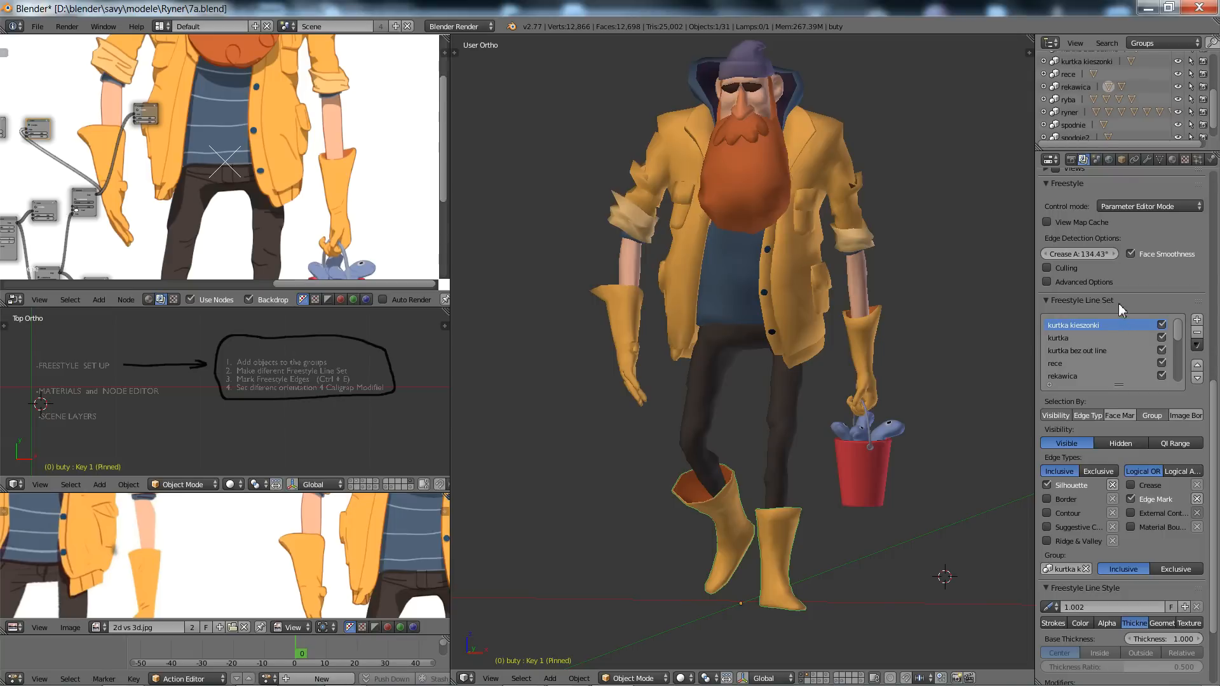
pyautogui.moveTo(1101, 342)
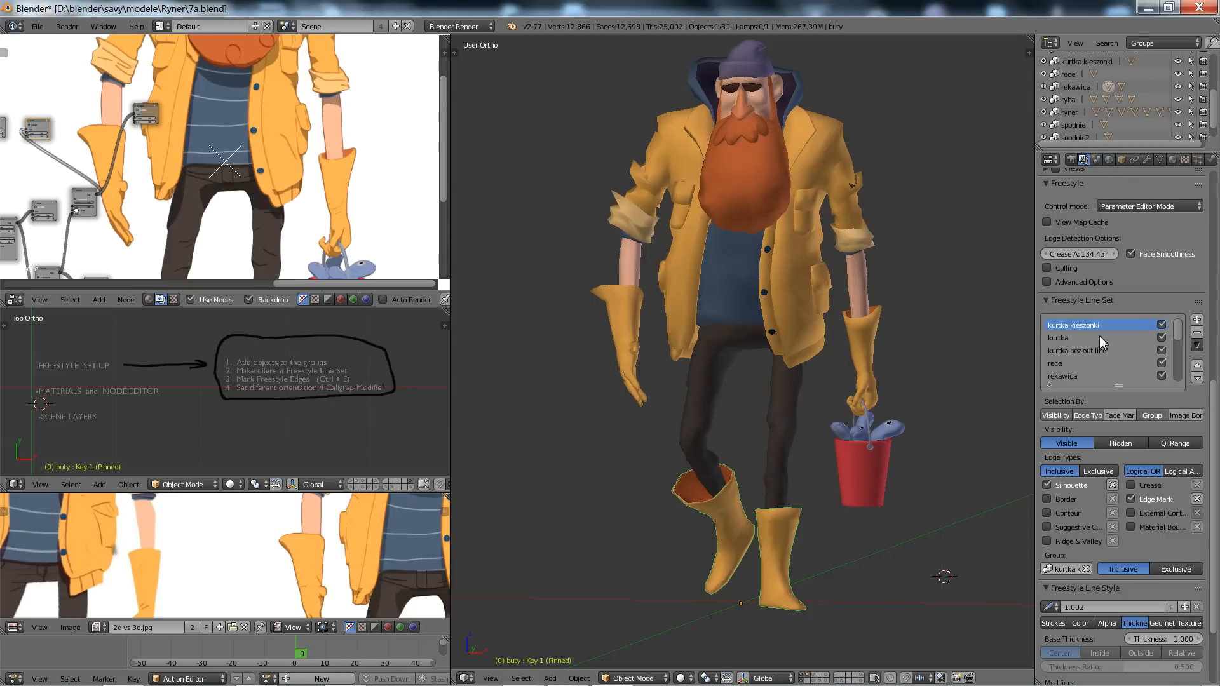
pyautogui.click(1107, 607)
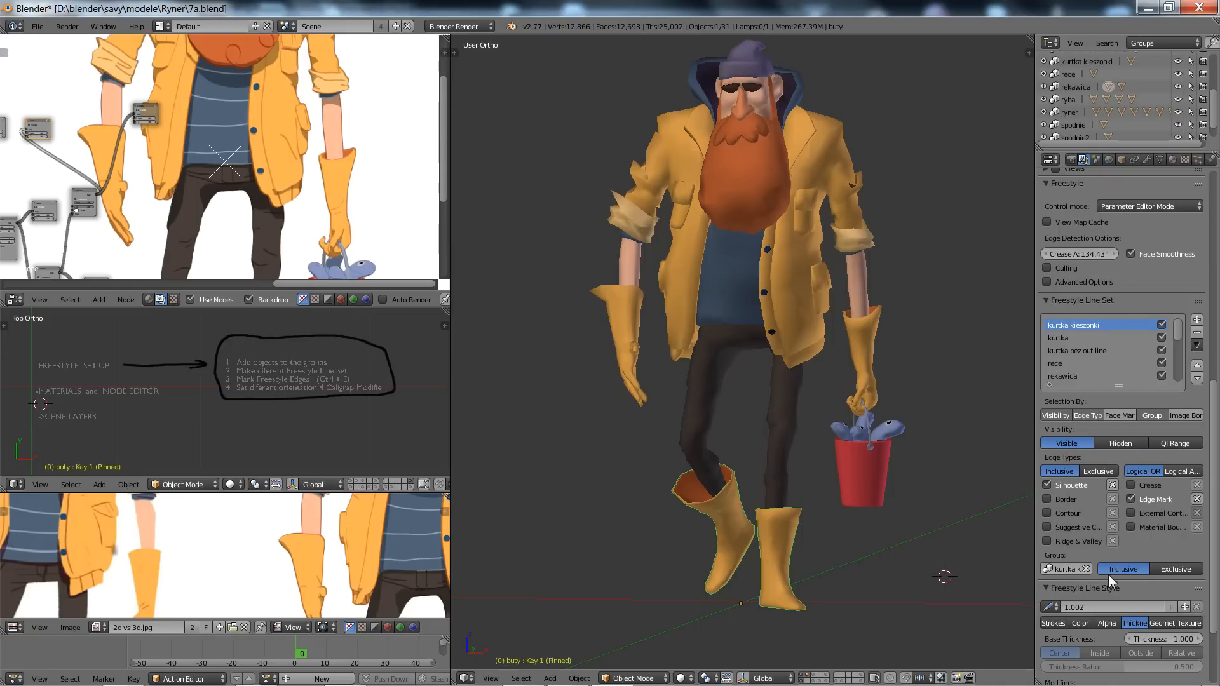
pyautogui.click(1079, 623)
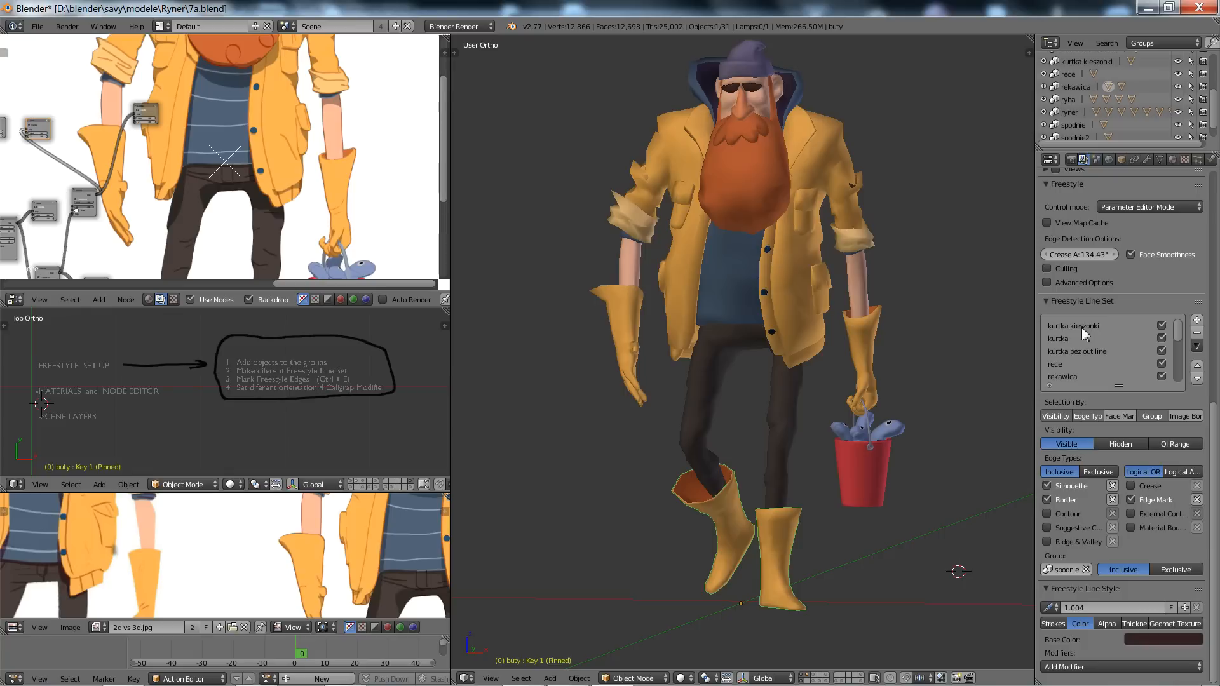
# Step: Check the kurtka line set's group restriction to the jacket
pyautogui.click(1074, 338)
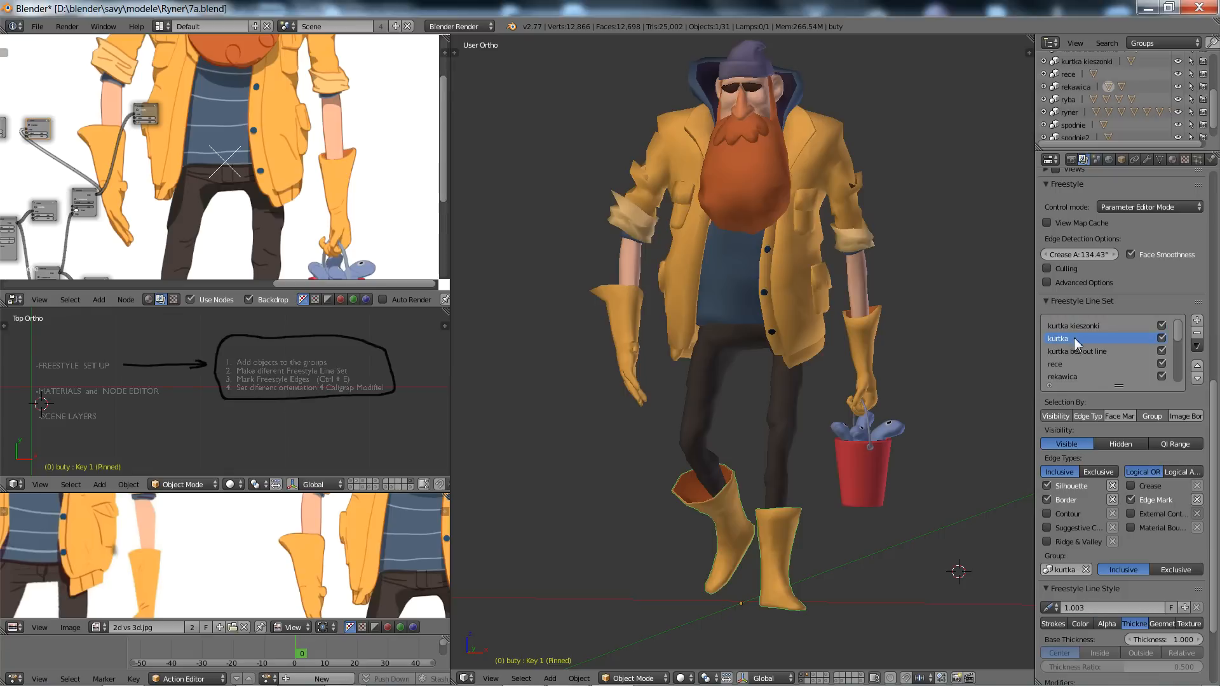
pyautogui.click(1089, 364)
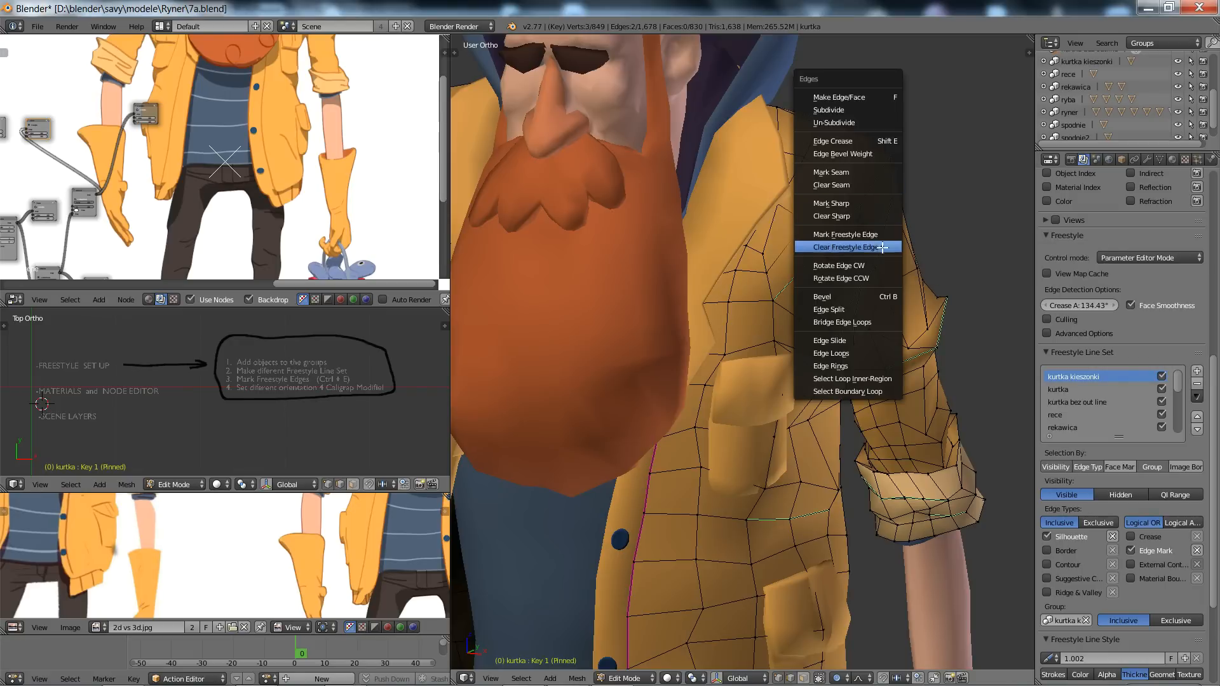
pyautogui.moveTo(845, 233)
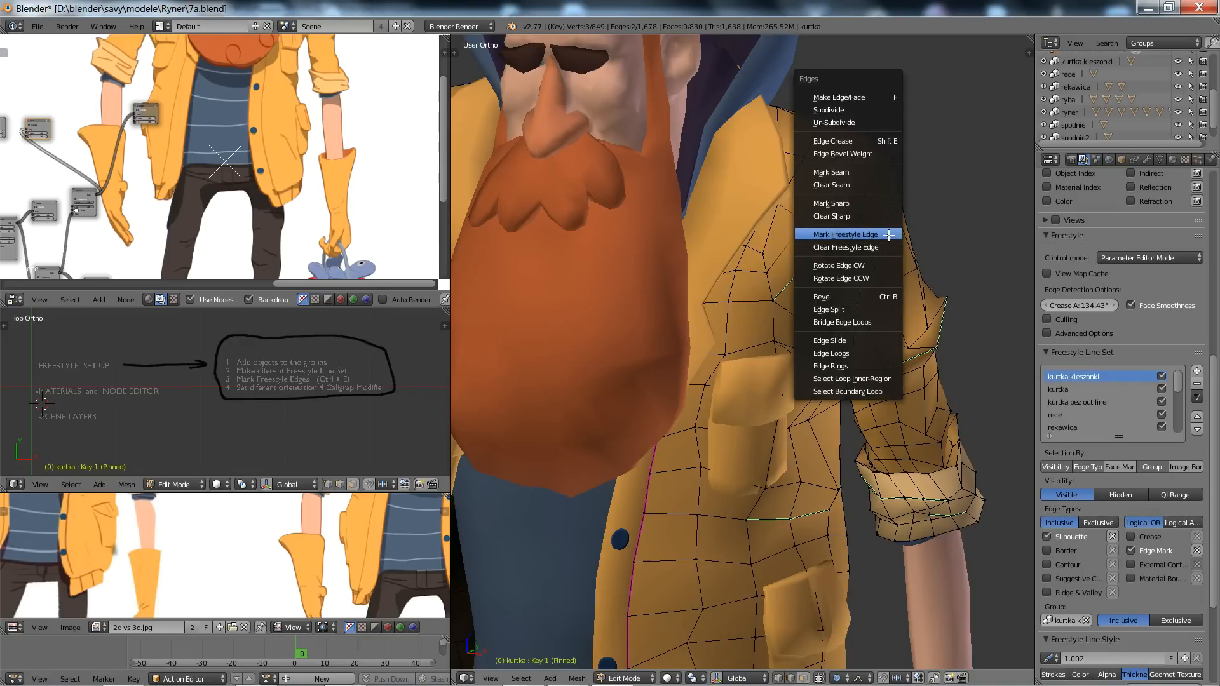
# Step: Mark the selected shoulder and sleeve edge loops of the jacket as Freestyle edges
pyautogui.click(844, 233)
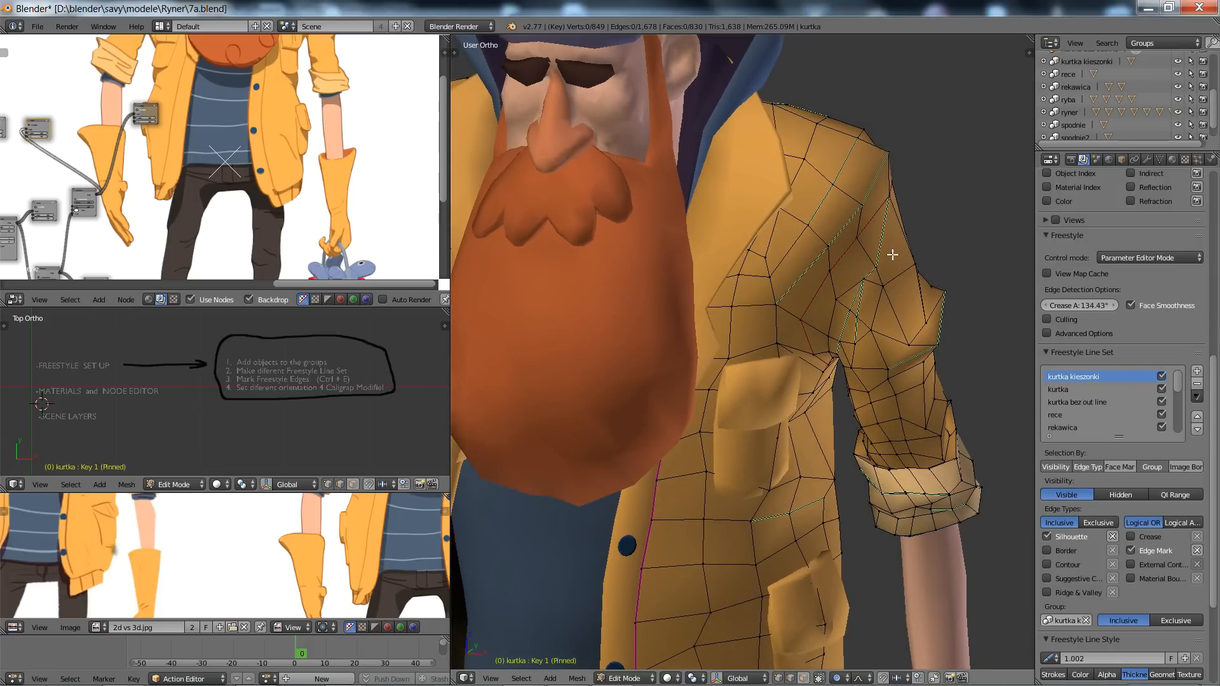
pyautogui.moveTo(863, 179)
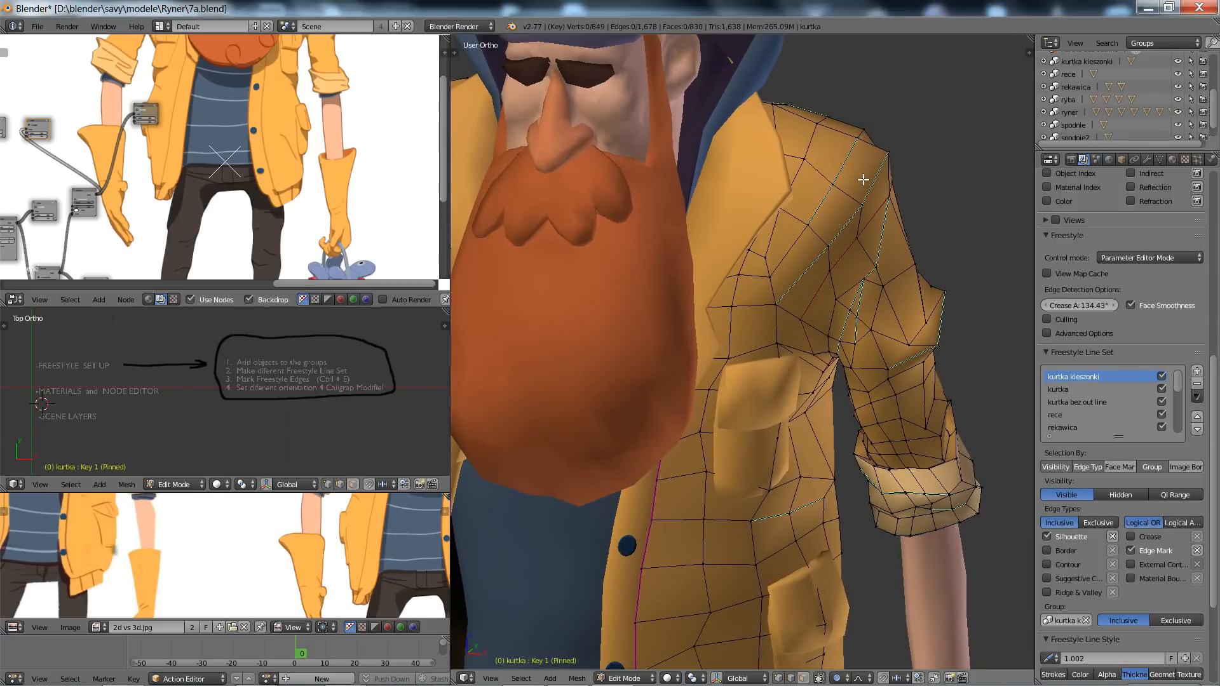
pyautogui.moveTo(858, 249)
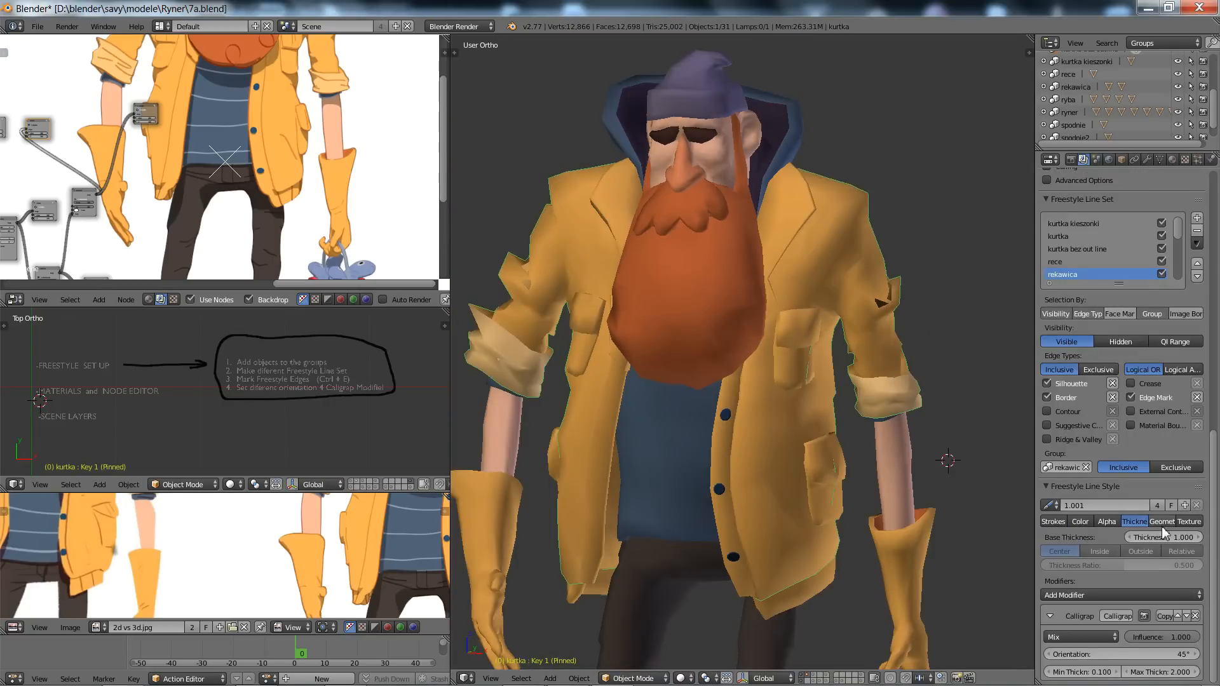
# Step: Inspect the rekawica line style's Strokes, Geometry and 45° Calligraphy thickness modifier
pyautogui.click(1052, 521)
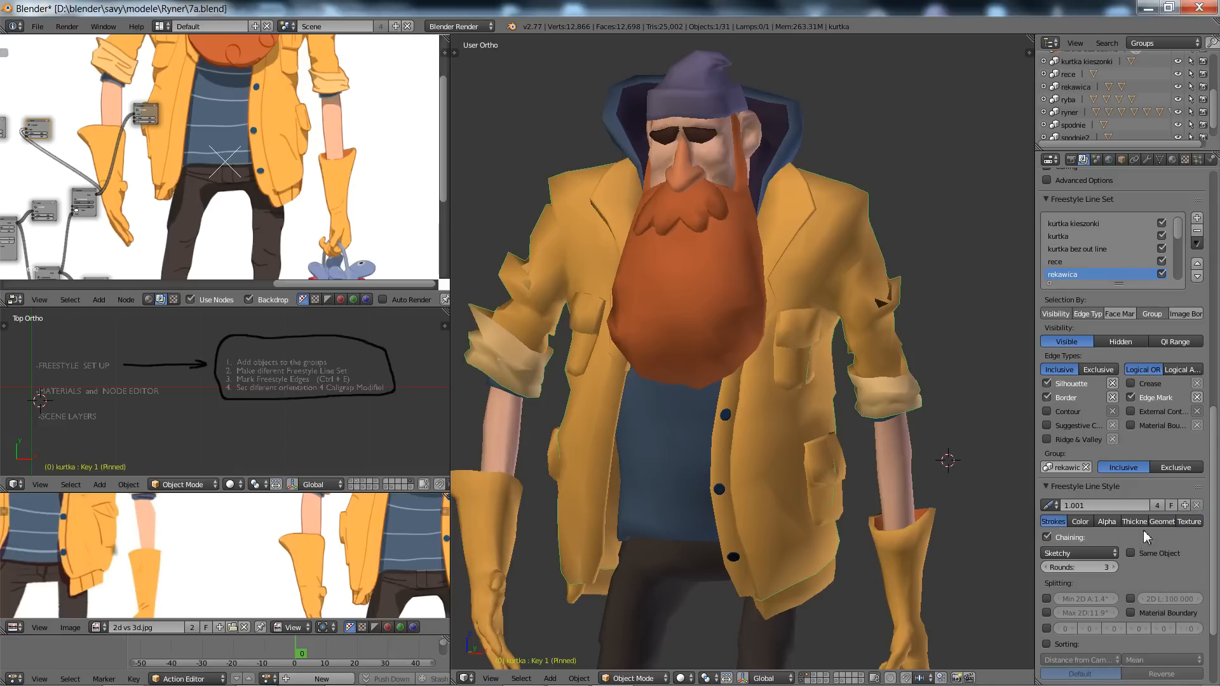
pyautogui.click(1162, 521)
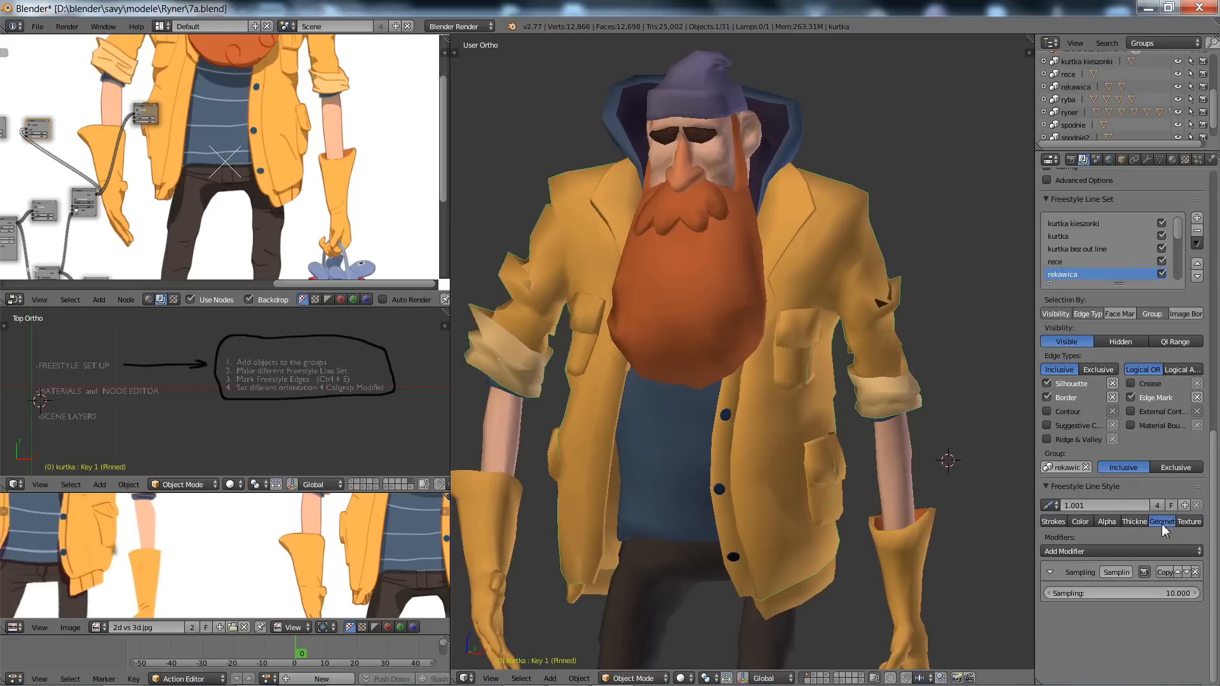
pyautogui.click(1162, 521)
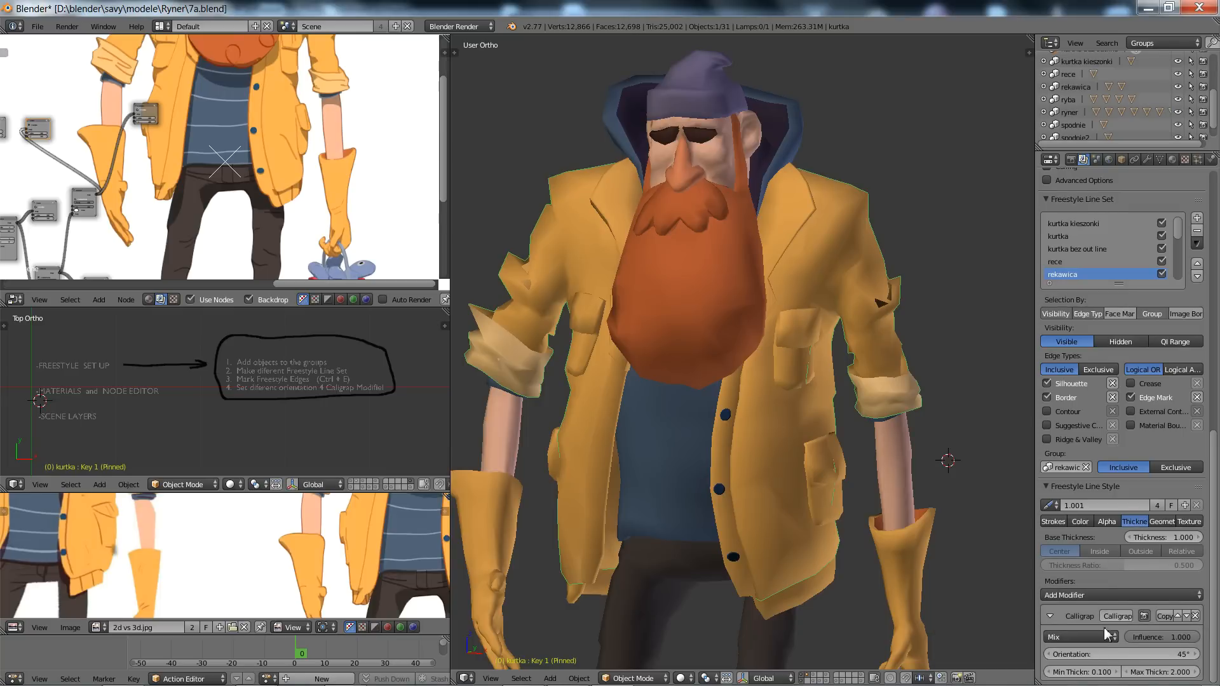
pyautogui.moveTo(1118, 615)
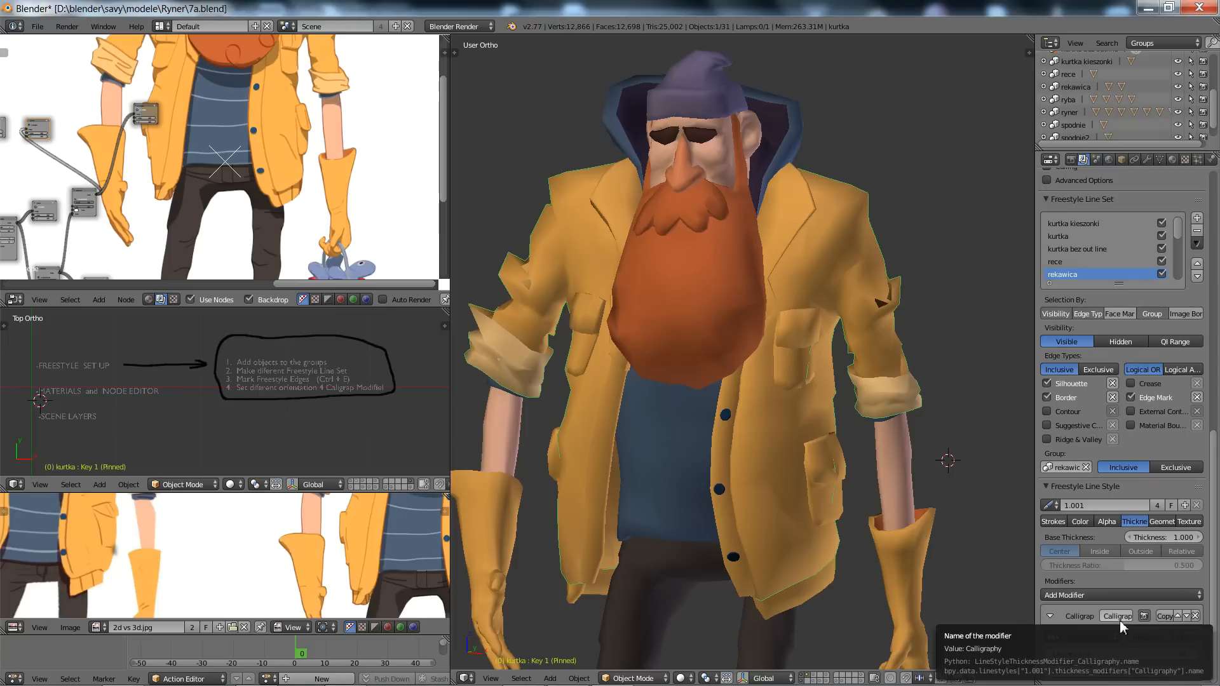